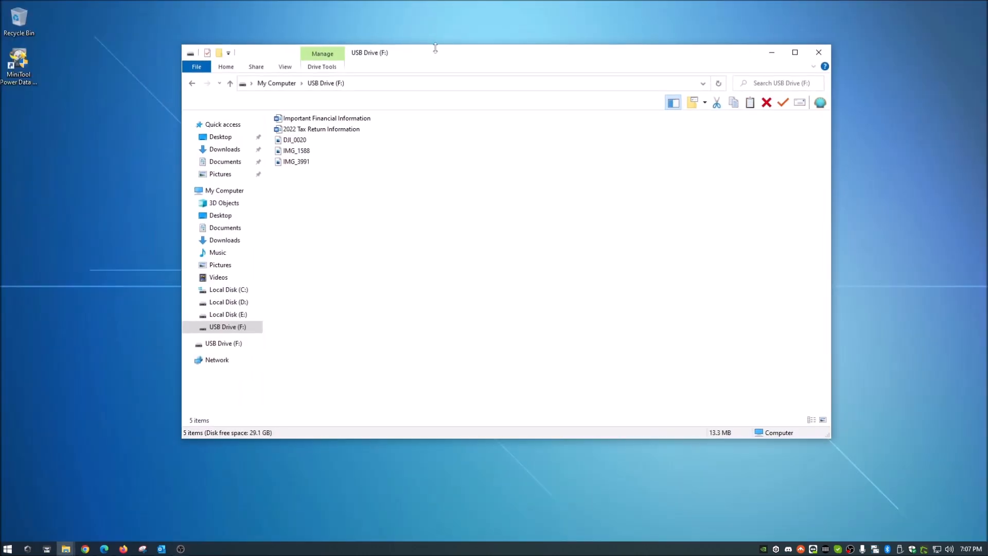
Step: Nudge the USB Drive (F:) window toward the centre of the desktop
{"action": "left_click_drag", "start_coordinate": [434, 53], "coordinate": [430, 66]}
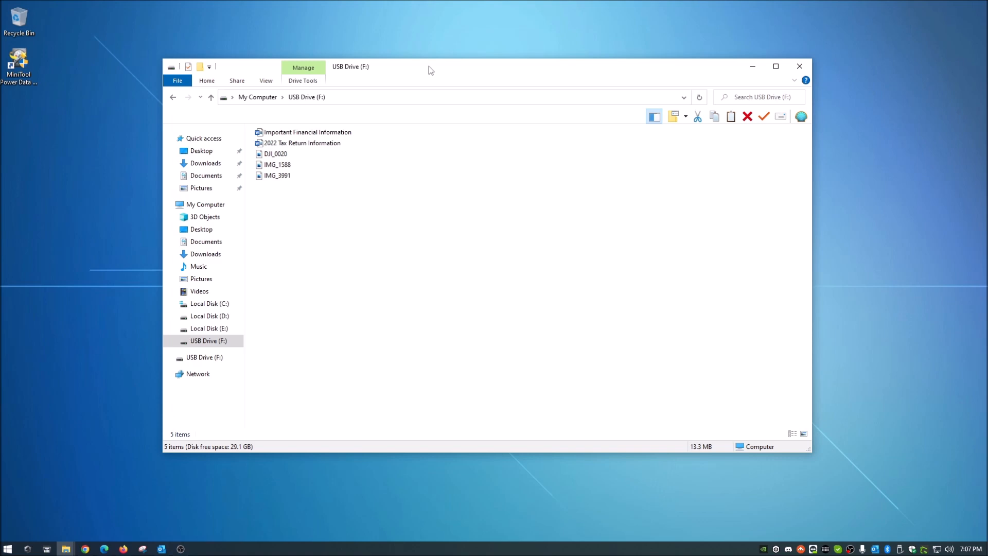
{"action": "mouse_move", "coordinate": [408, 85]}
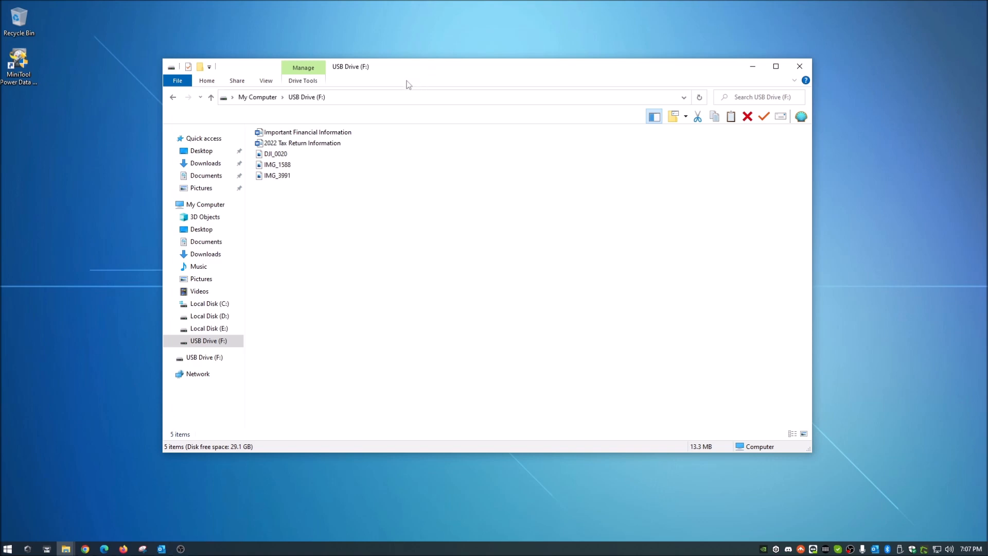
{"action": "mouse_move", "coordinate": [465, 271]}
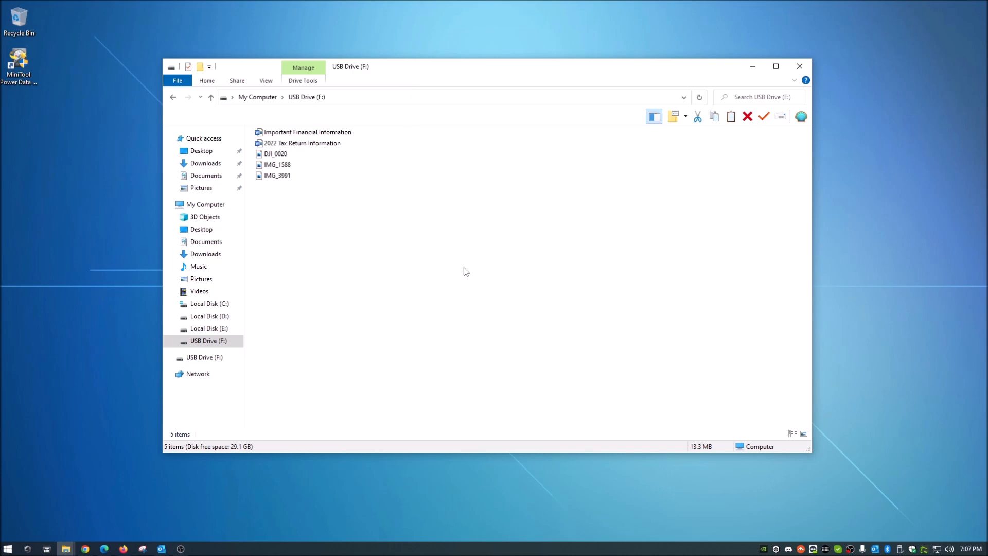
{"action": "mouse_move", "coordinate": [188, 488]}
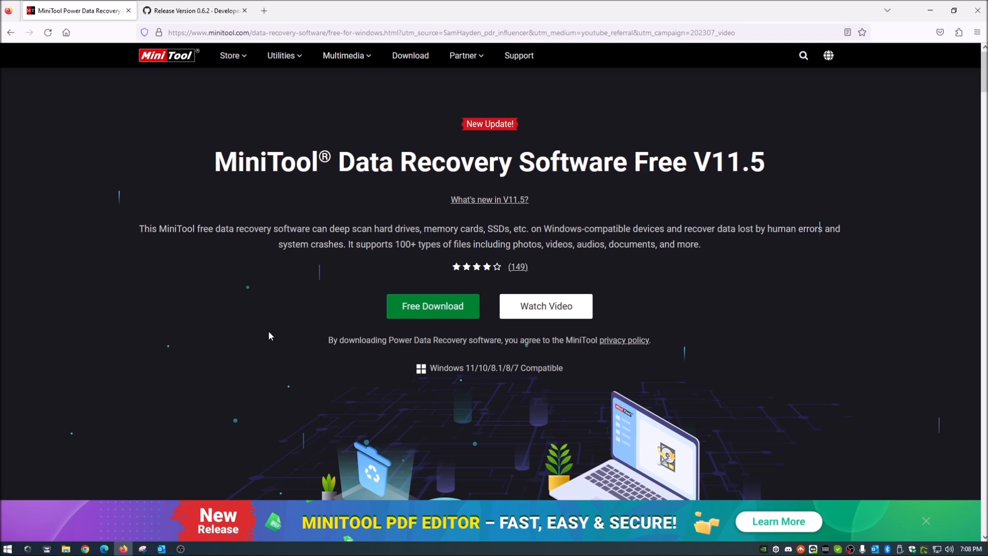
{"action": "mouse_move", "coordinate": [266, 326]}
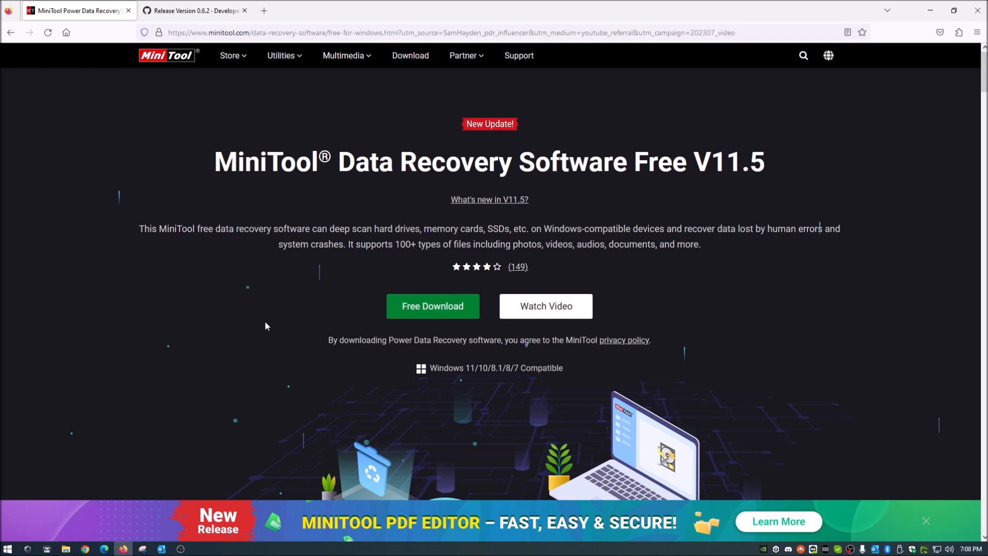
{"action": "scroll", "scroll_direction": "down", "scroll_amount": 3}
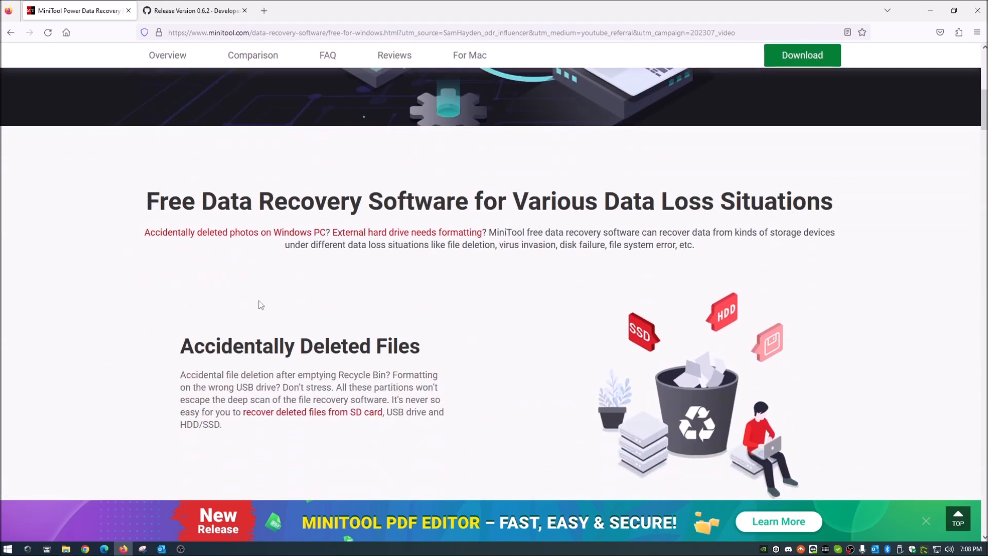
{"action": "scroll", "scroll_direction": "down", "scroll_amount": 3}
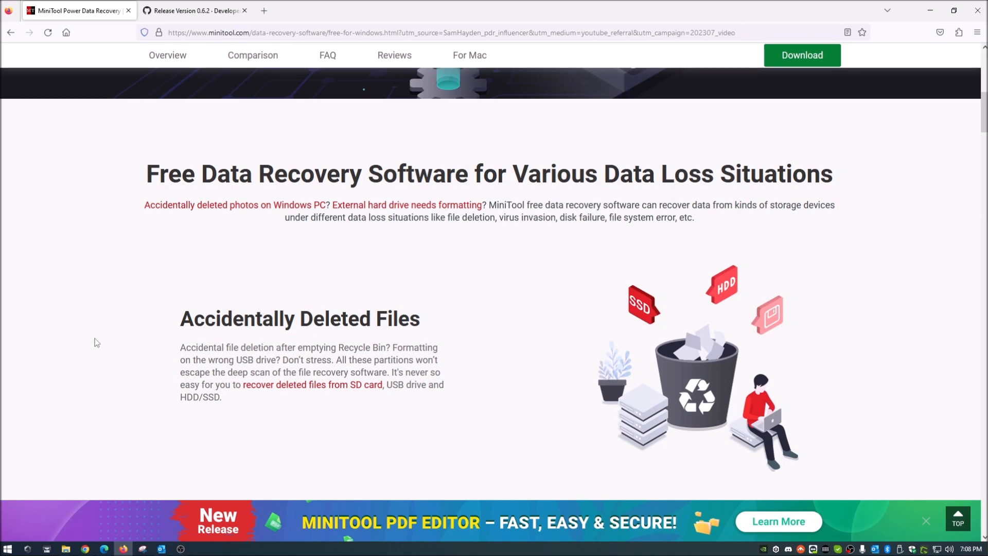
{"action": "scroll", "scroll_direction": "down", "scroll_amount": 3}
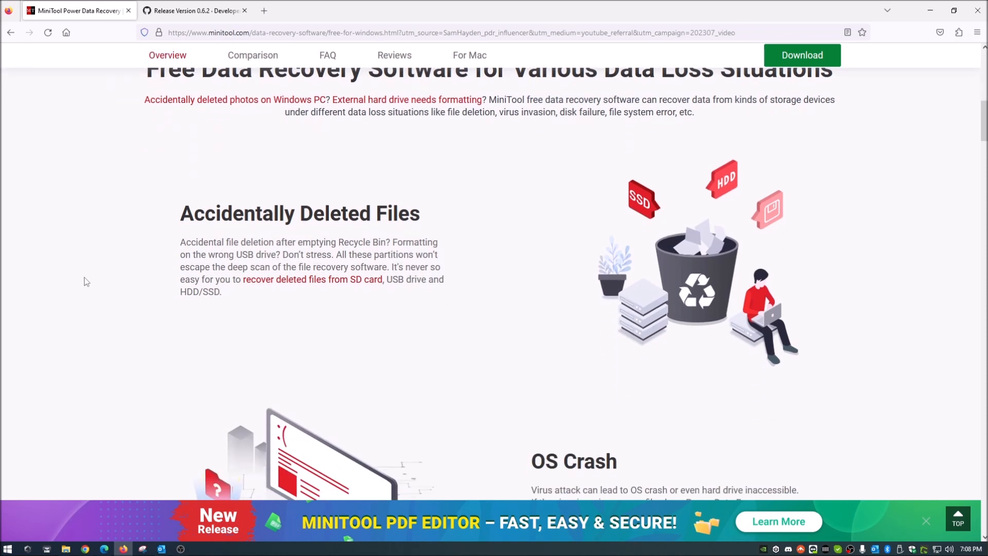
{"action": "mouse_move", "coordinate": [82, 264]}
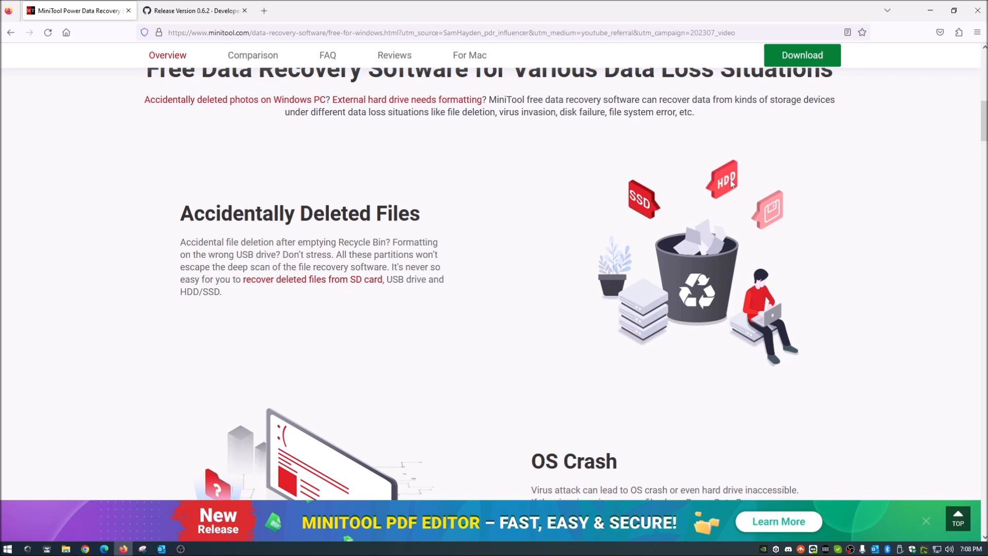
{"action": "mouse_move", "coordinate": [9, 277]}
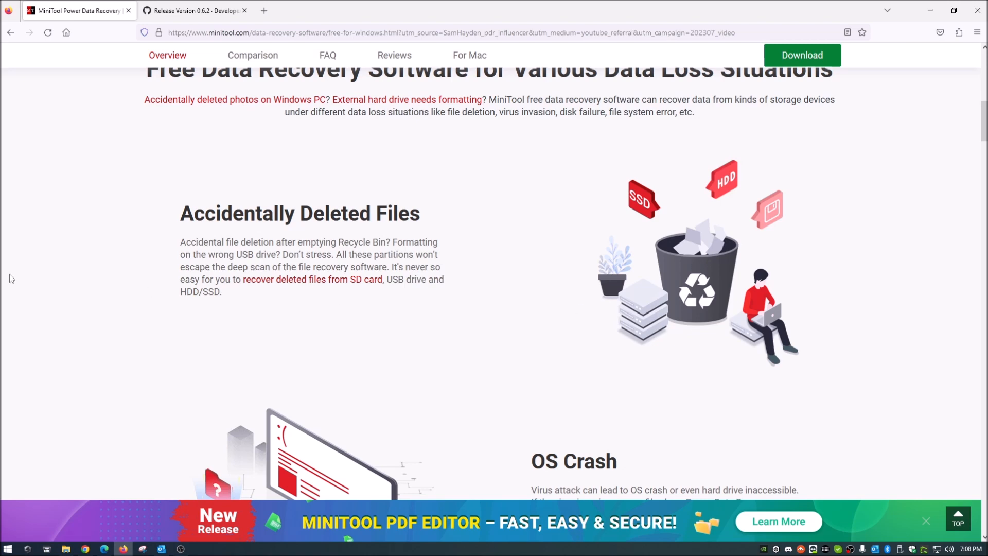
{"action": "mouse_move", "coordinate": [57, 271]}
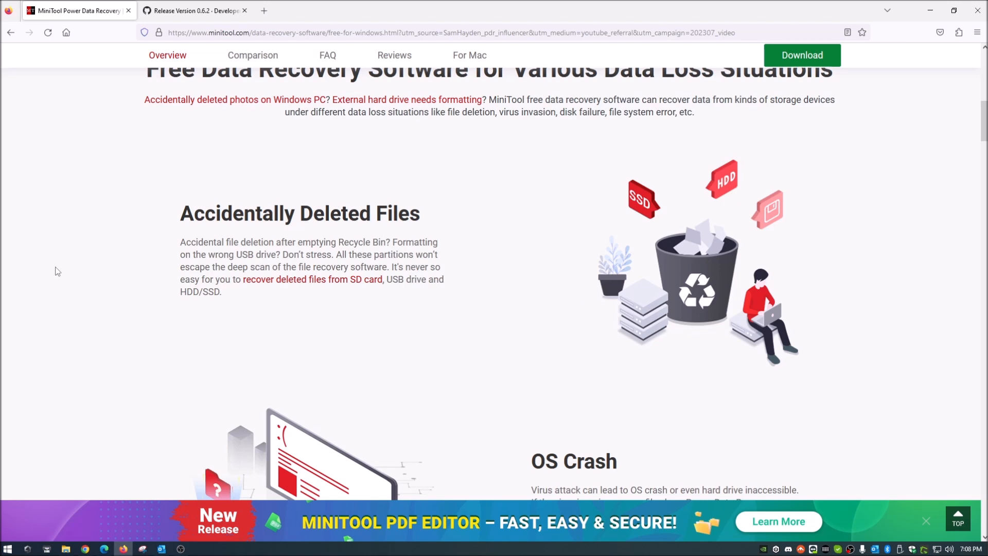
{"action": "scroll", "scroll_direction": "down", "scroll_amount": 3}
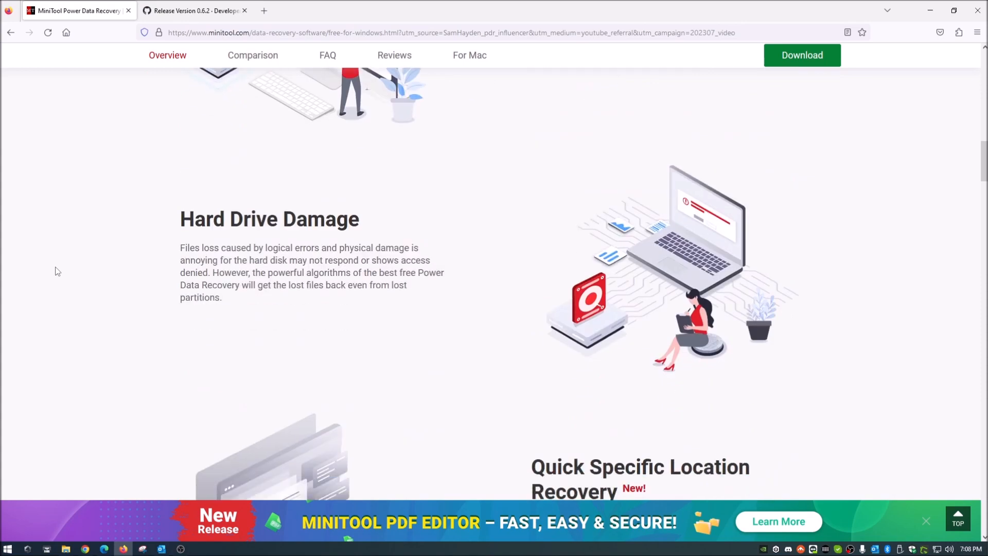
{"action": "scroll", "scroll_direction": "up", "scroll_amount": 3}
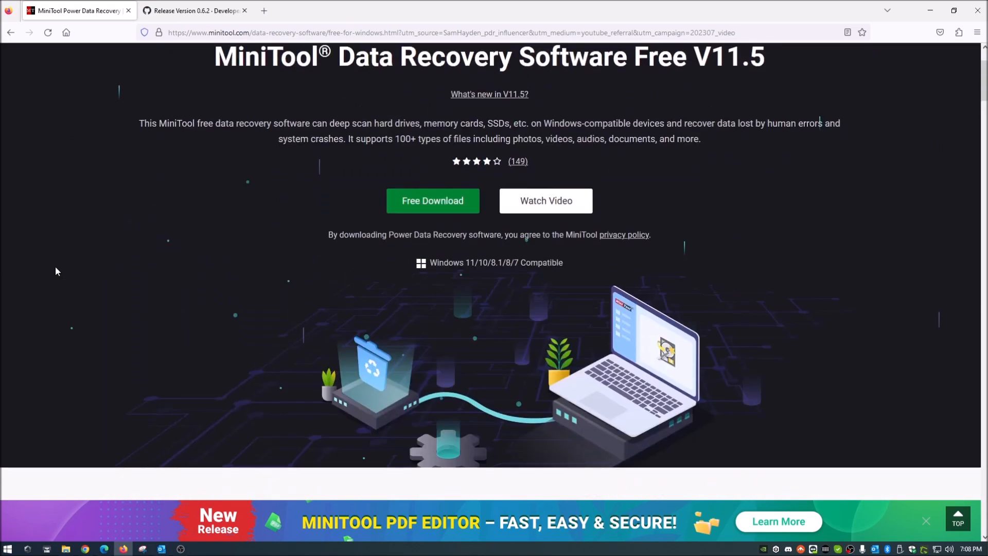
{"action": "scroll", "scroll_direction": "up", "scroll_amount": 3}
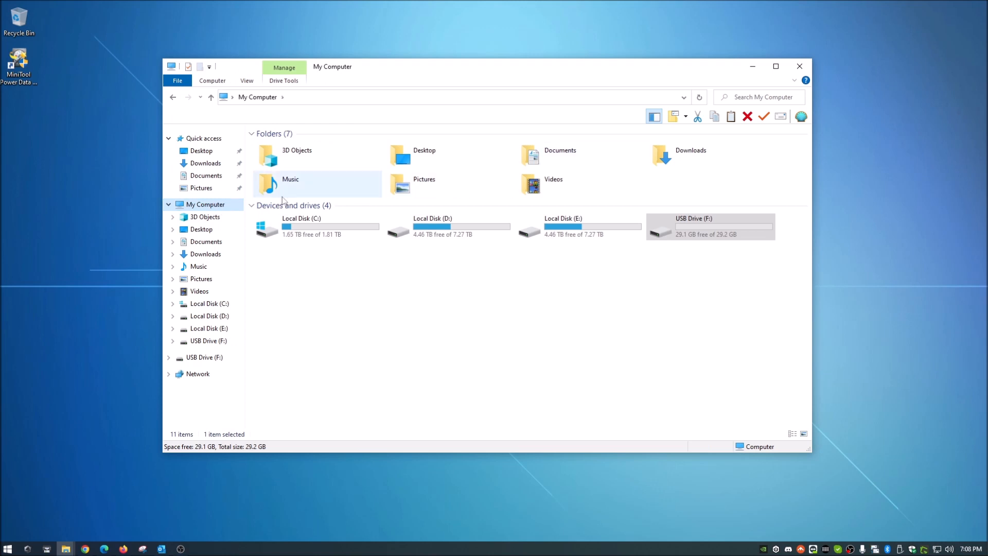
Step: Enter USB Drive (F:) from This PC and browse its file list
{"action": "left_click", "coordinate": [710, 226]}
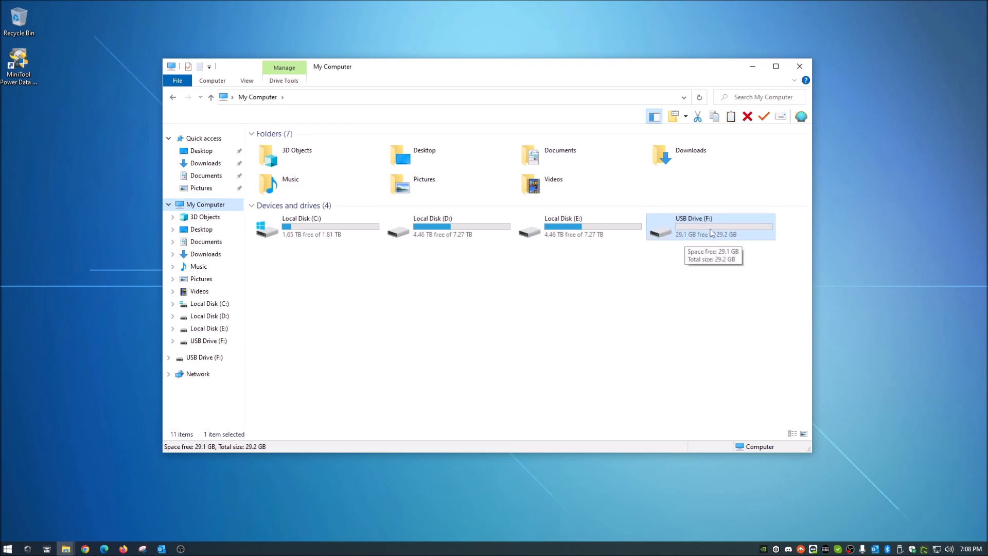
{"action": "double_click", "coordinate": [711, 226]}
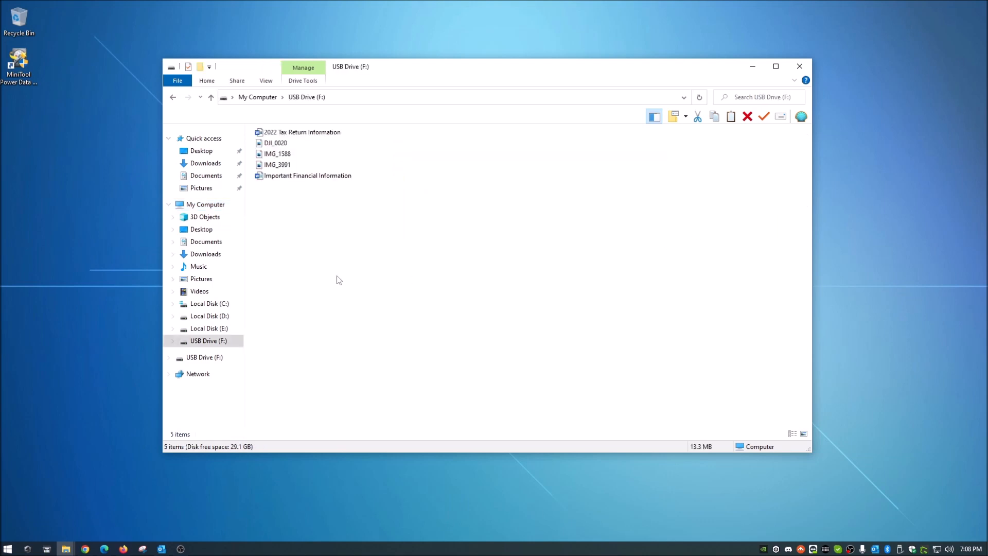
{"action": "left_click", "coordinate": [276, 153]}
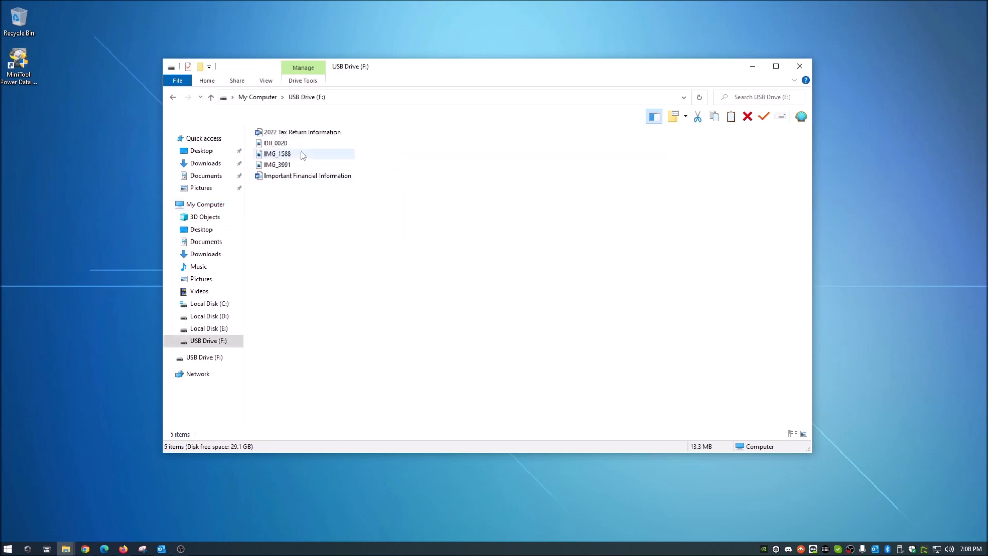
{"action": "mouse_move", "coordinate": [303, 132]}
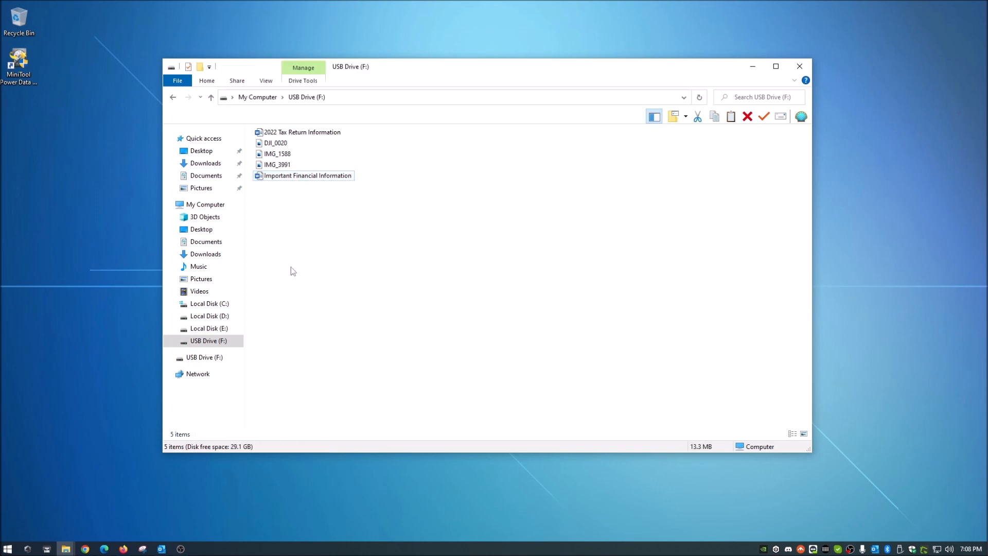
{"action": "left_click", "coordinate": [277, 164]}
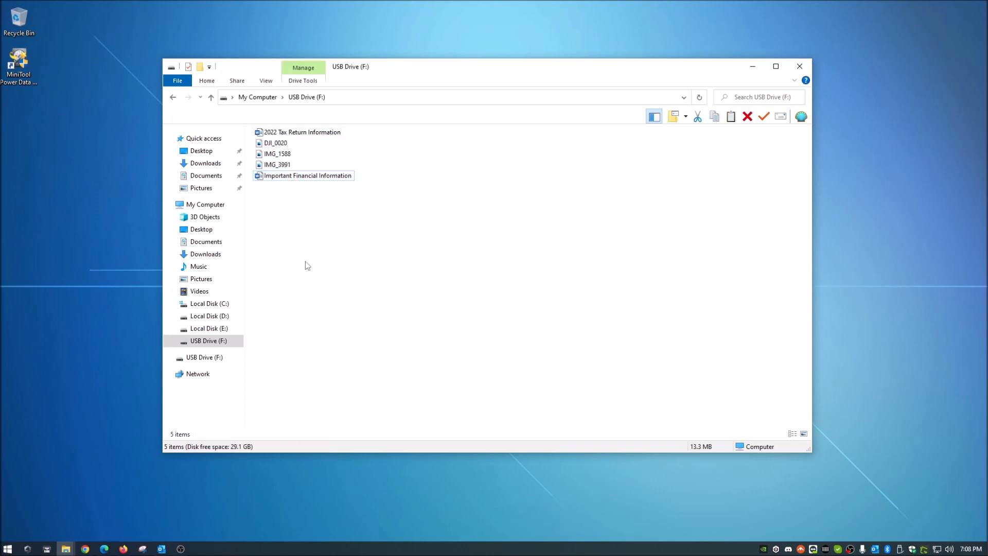
Step: View the 2022 Tax Return Information document in Word, confirm it is blank, and close it
{"action": "double_click", "coordinate": [302, 132]}
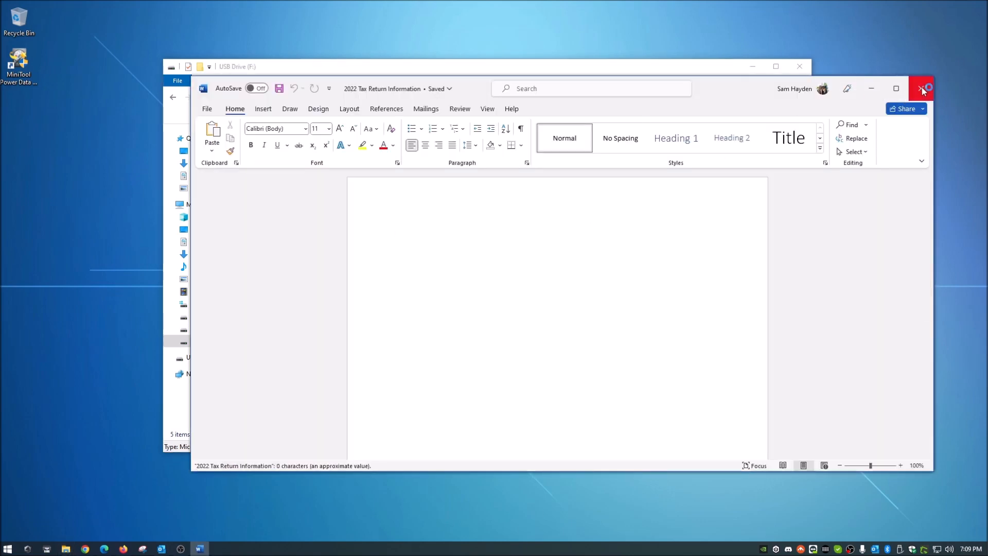
{"action": "left_click", "coordinate": [922, 88]}
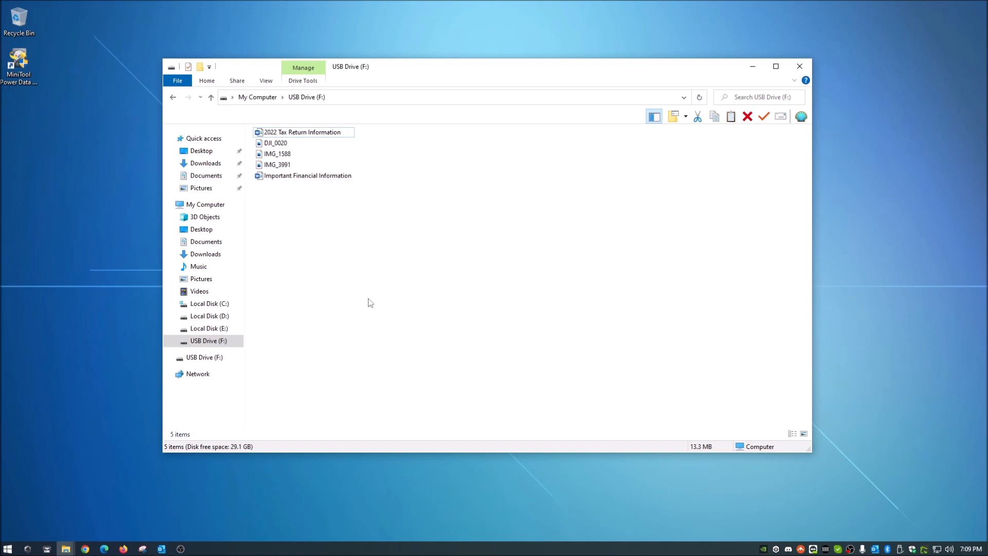
{"action": "mouse_move", "coordinate": [335, 247]}
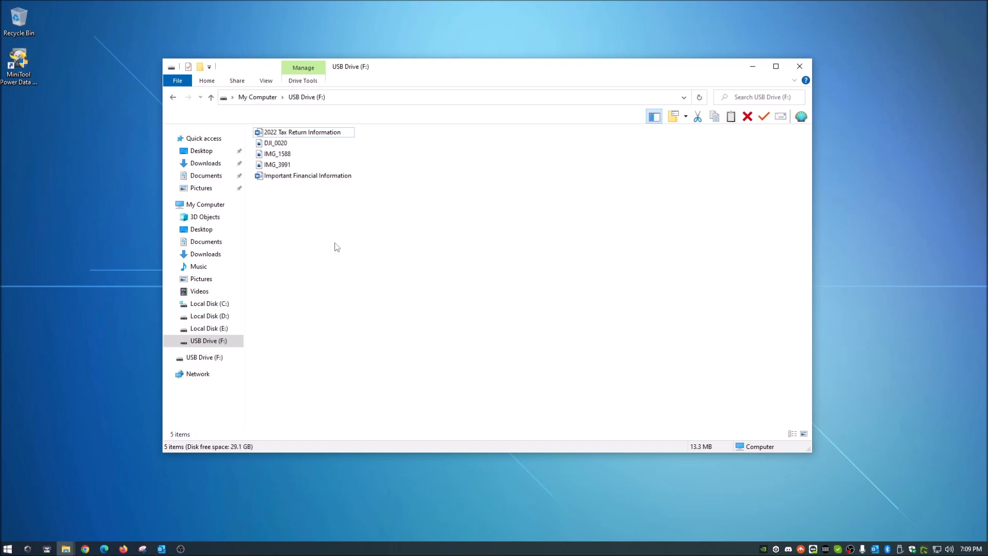
{"action": "mouse_move", "coordinate": [310, 253]}
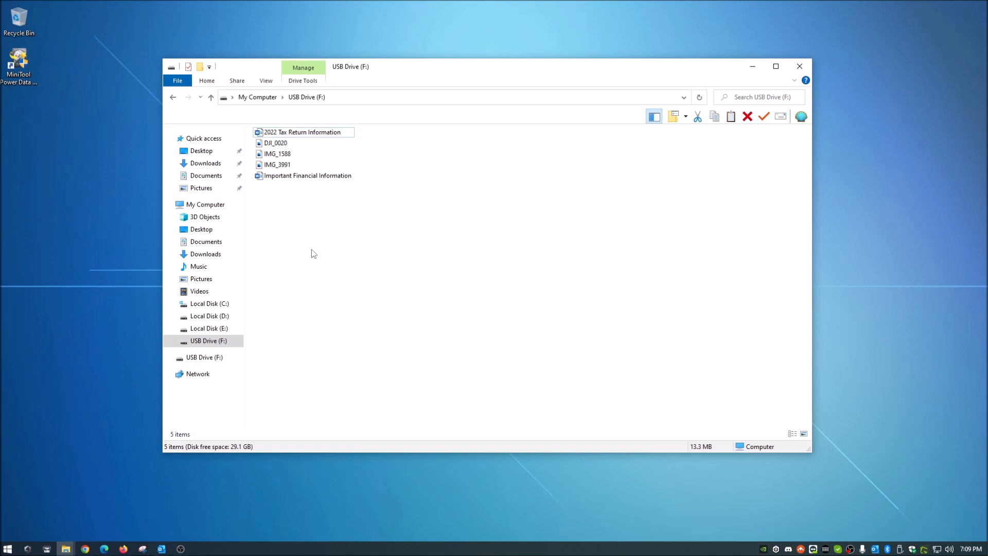
{"action": "mouse_move", "coordinate": [323, 260]}
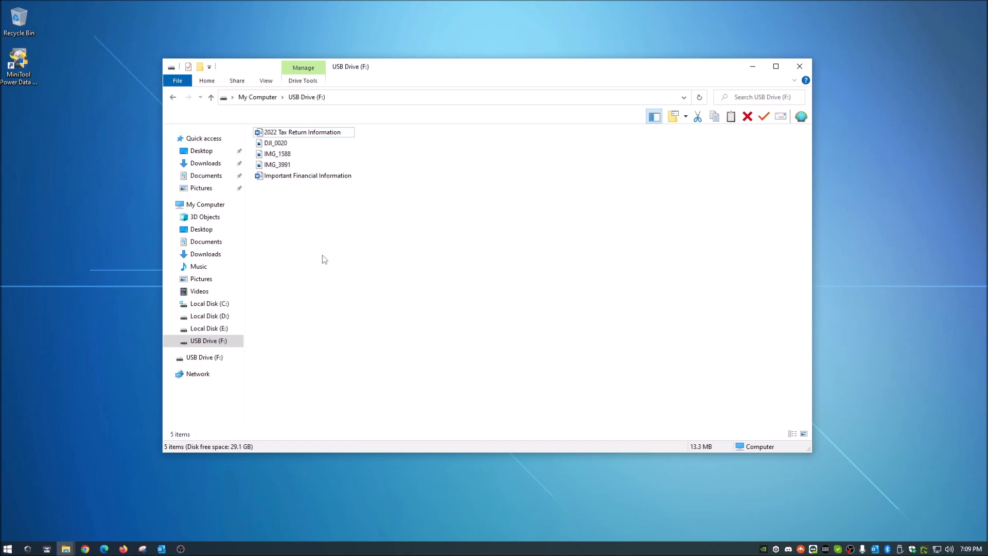
{"action": "right_click", "coordinate": [307, 175]}
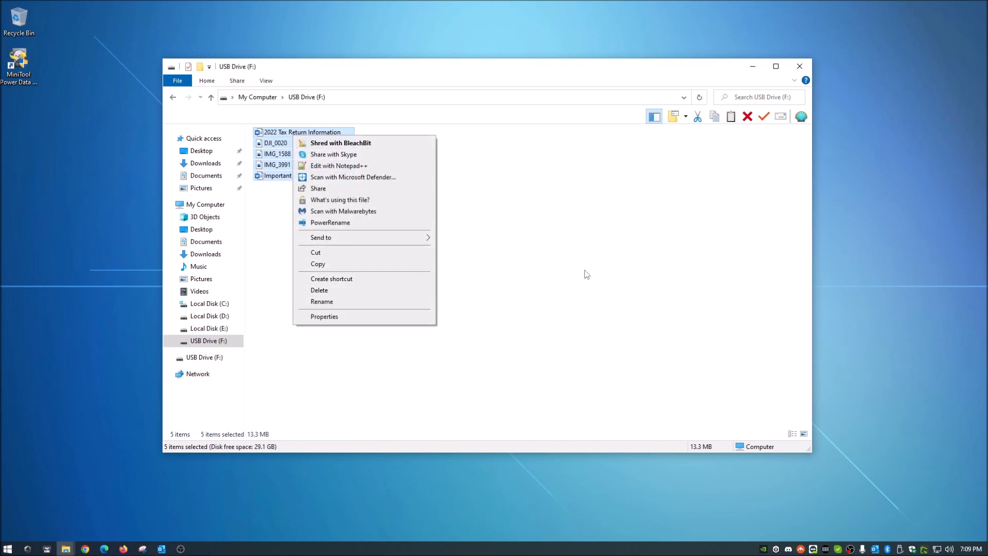
{"action": "mouse_move", "coordinate": [552, 266]}
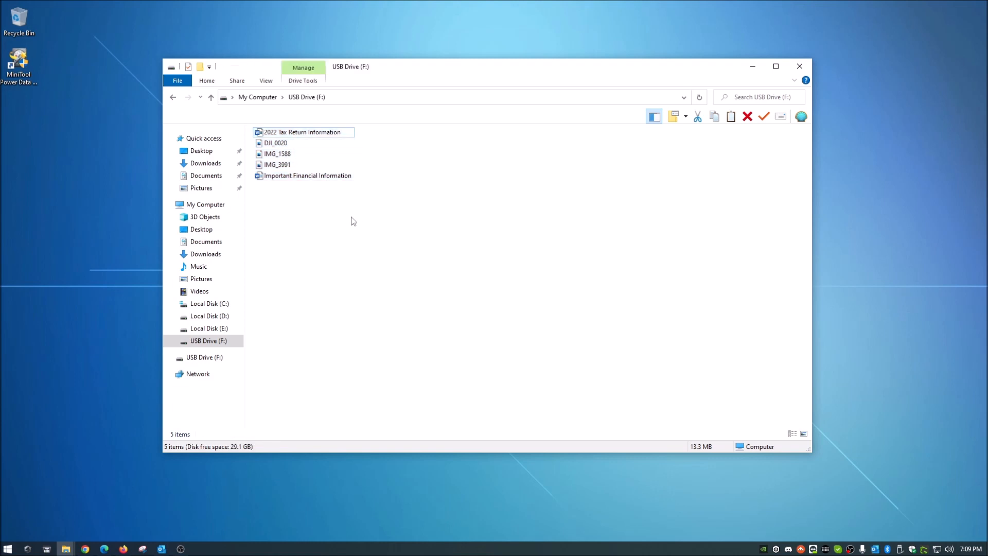
{"action": "left_click", "coordinate": [208, 340]}
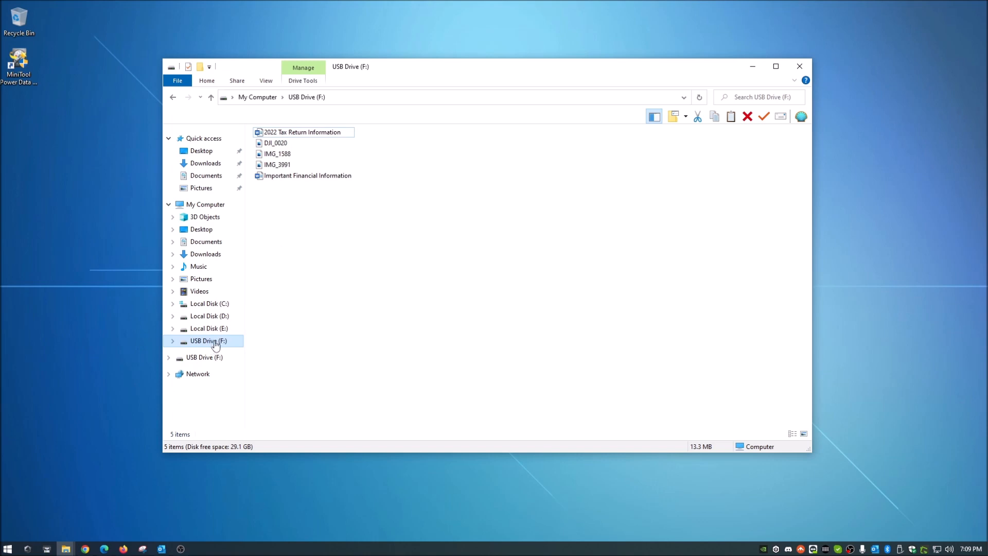
{"action": "left_click", "coordinate": [475, 251]}
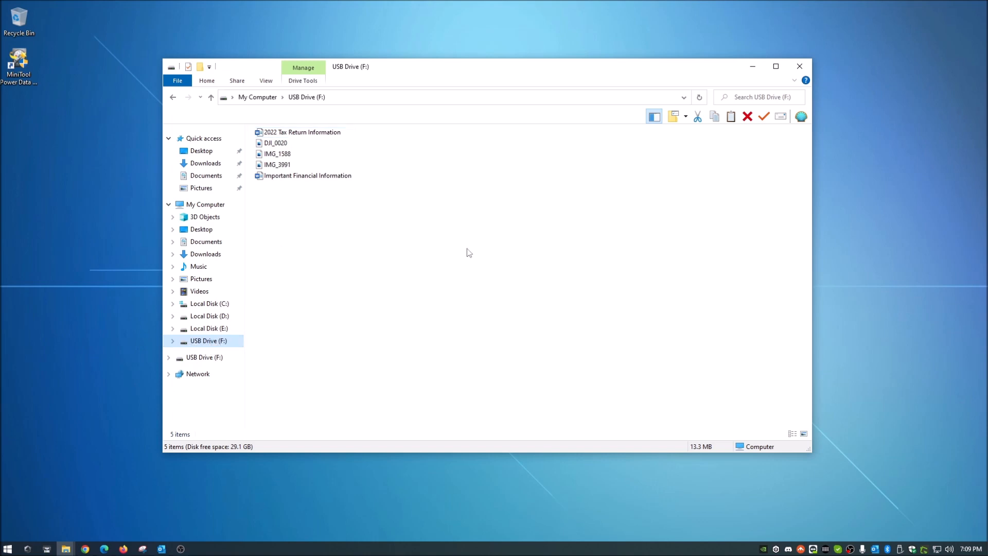
{"action": "mouse_move", "coordinate": [401, 240]}
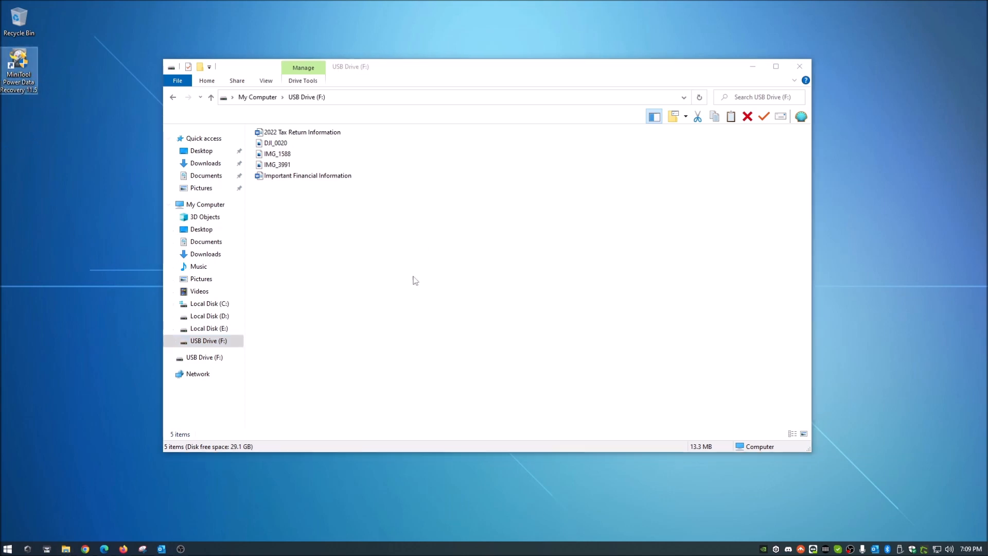
{"action": "left_click", "coordinate": [302, 132]}
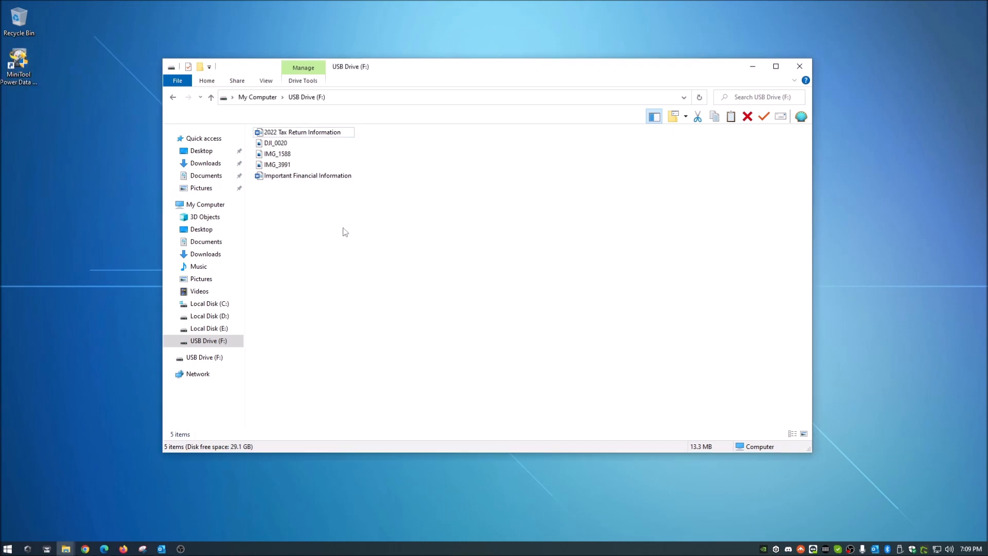
Step: Permanently delete all five selected files from USB Drive (F:), confirming the Delete Multiple Items prompt
{"action": "right_click", "coordinate": [284, 132]}
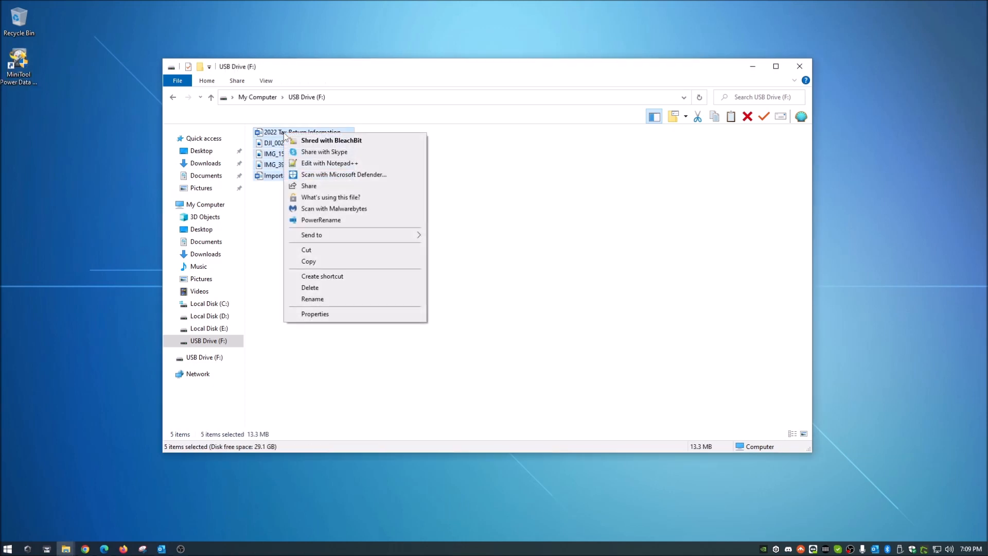
{"action": "left_click", "coordinate": [310, 287]}
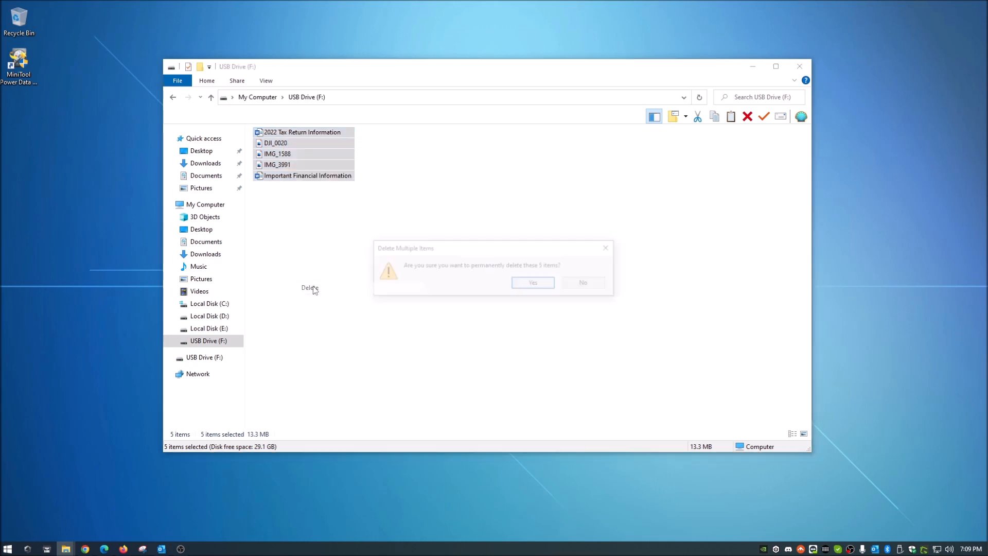
{"action": "left_click", "coordinate": [532, 282]}
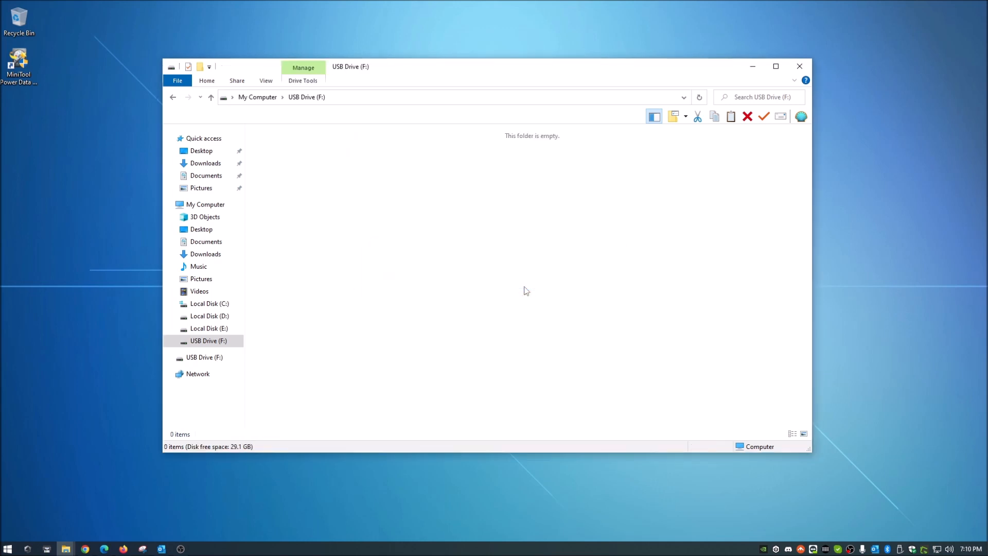
{"action": "left_click", "coordinate": [208, 341]}
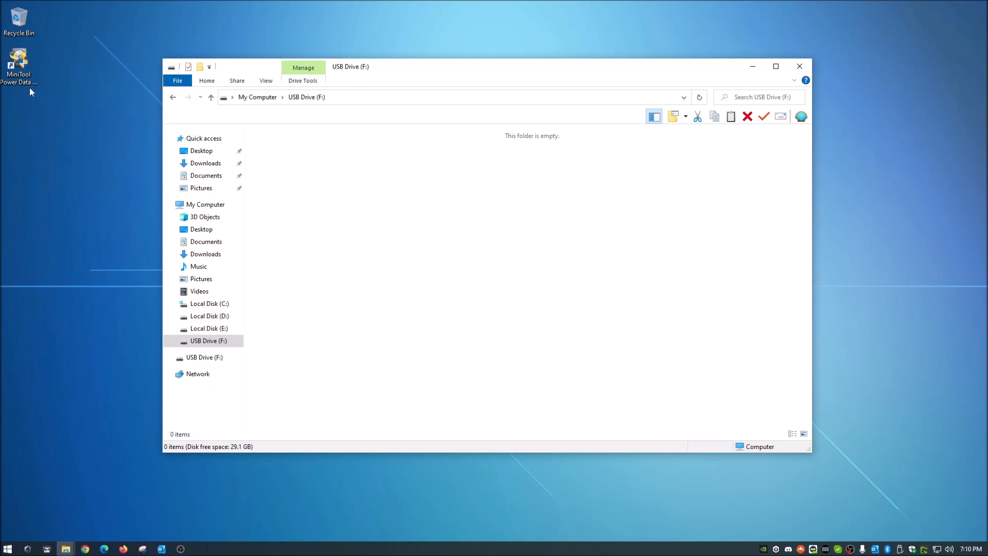
{"action": "mouse_move", "coordinate": [490, 271]}
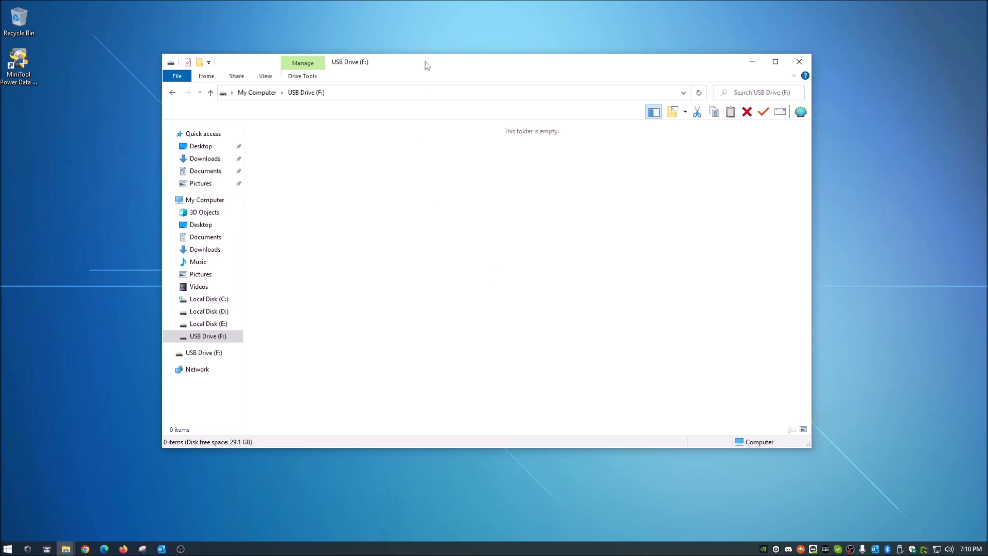
{"action": "mouse_move", "coordinate": [414, 296]}
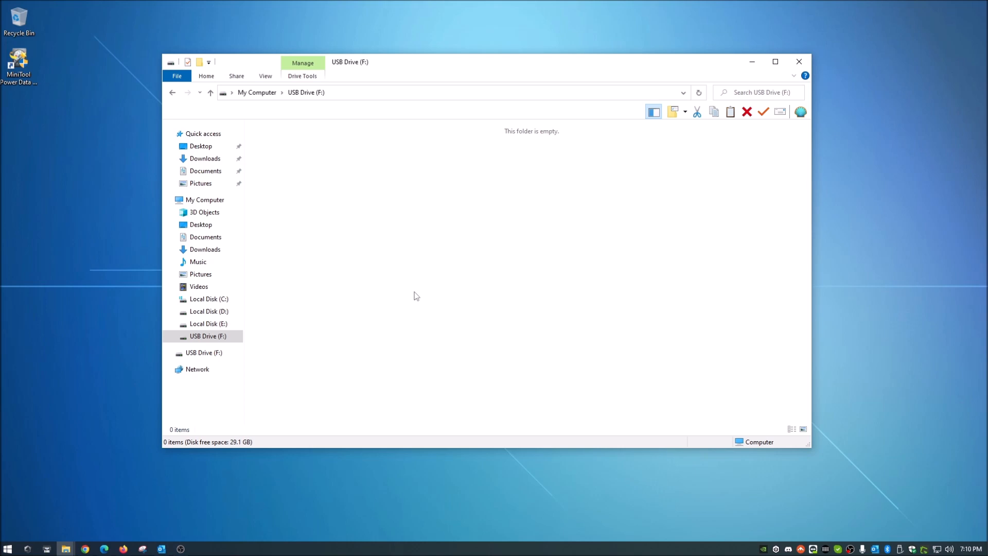
{"action": "mouse_move", "coordinate": [328, 313]}
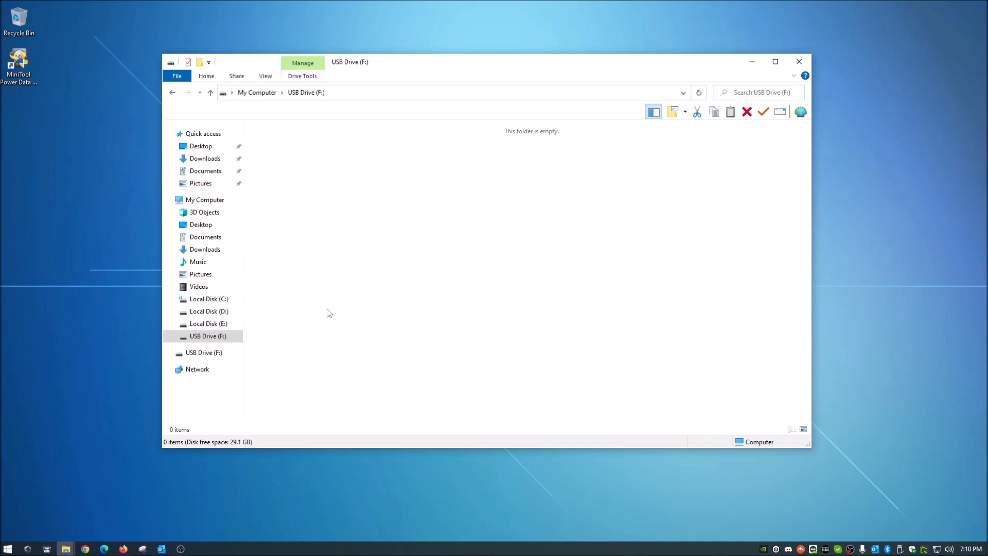
{"action": "mouse_move", "coordinate": [460, 293]}
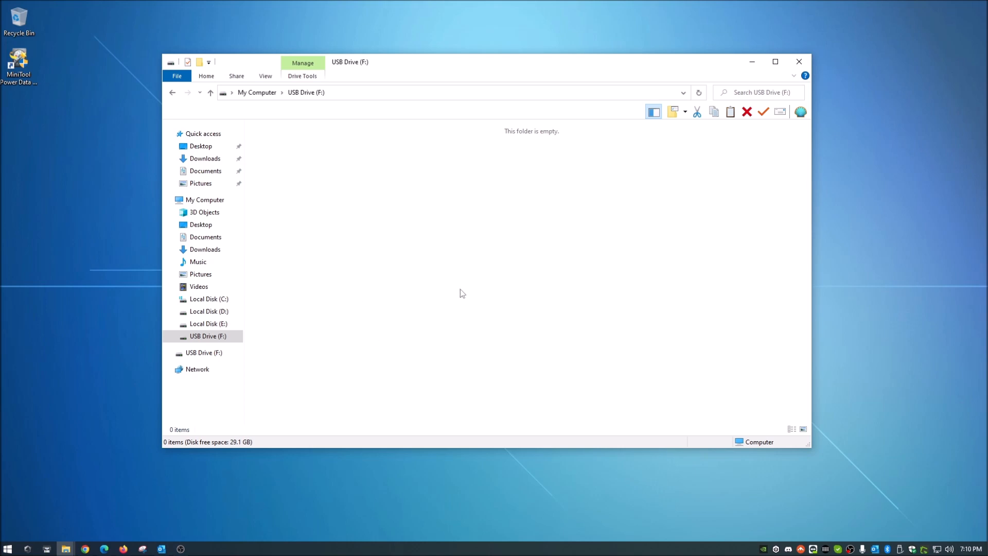
Step: Close the empty drive folder and launch MiniTool Power Data Recovery from the desktop
{"action": "left_click", "coordinate": [798, 61]}
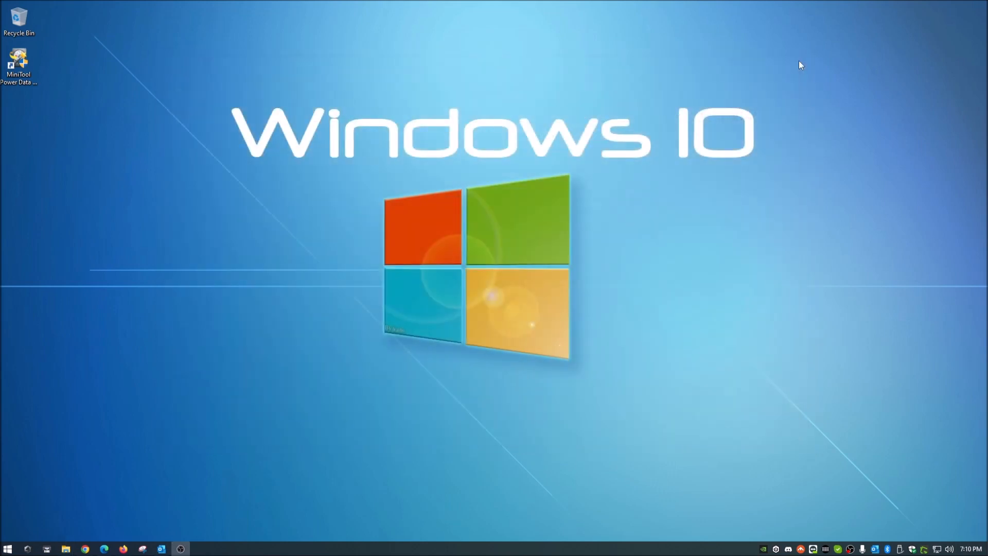
{"action": "double_click", "coordinate": [19, 61]}
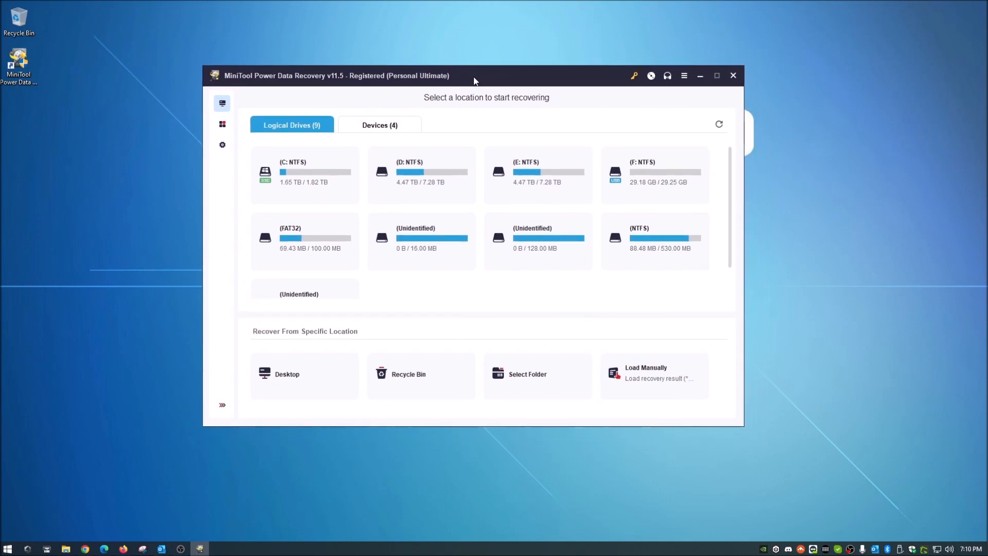
{"action": "mouse_move", "coordinate": [520, 150]}
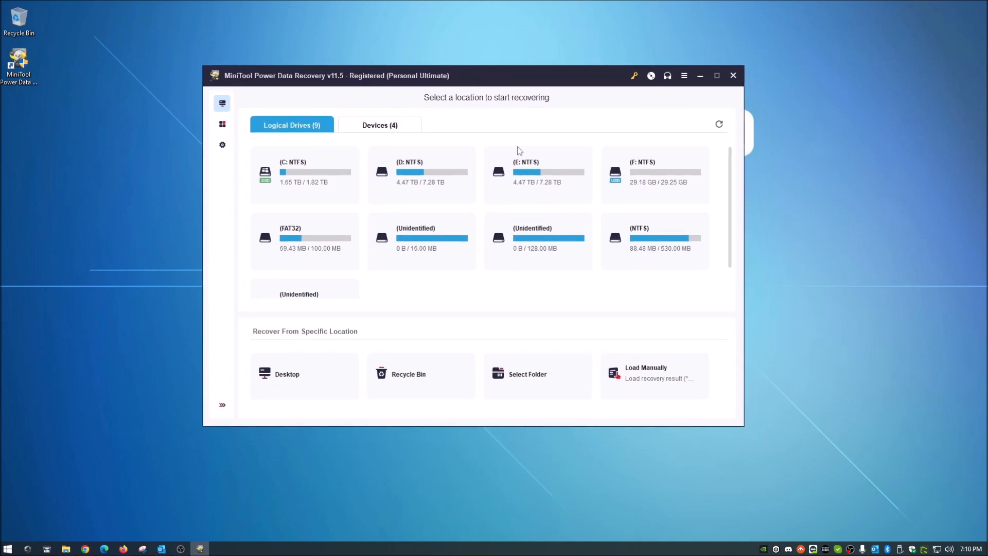
{"action": "scroll", "scroll_direction": "down", "scroll_amount": 3}
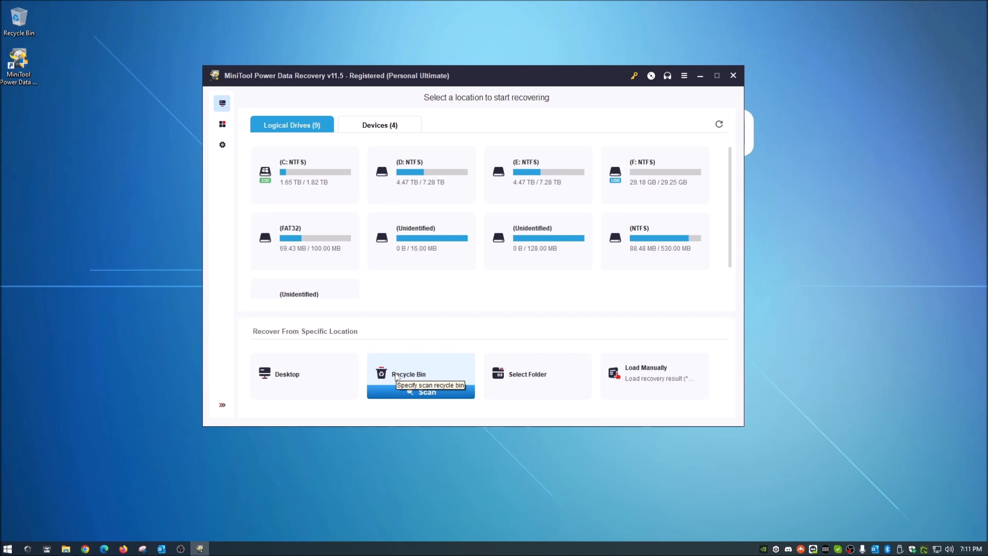
{"action": "mouse_move", "coordinate": [421, 364]}
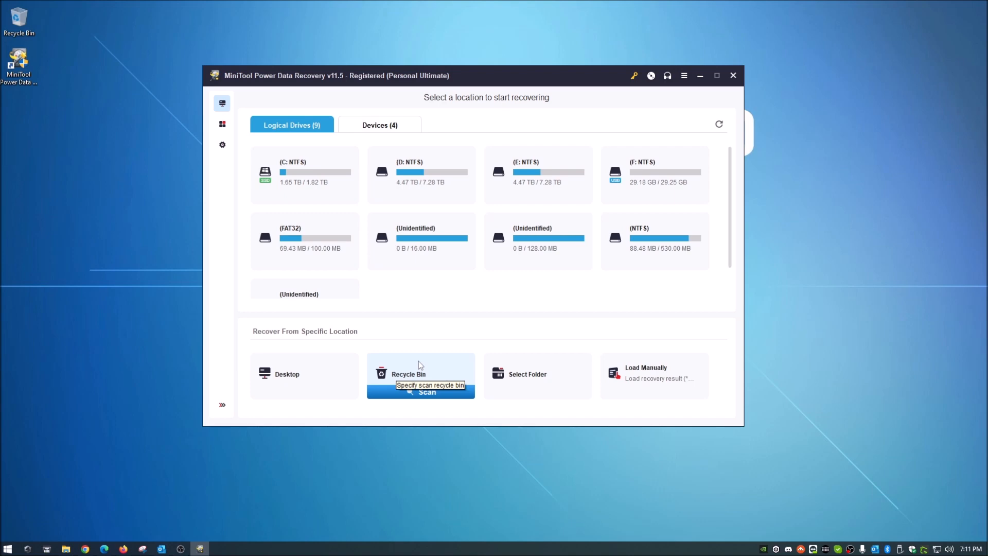
{"action": "mouse_move", "coordinate": [451, 431]}
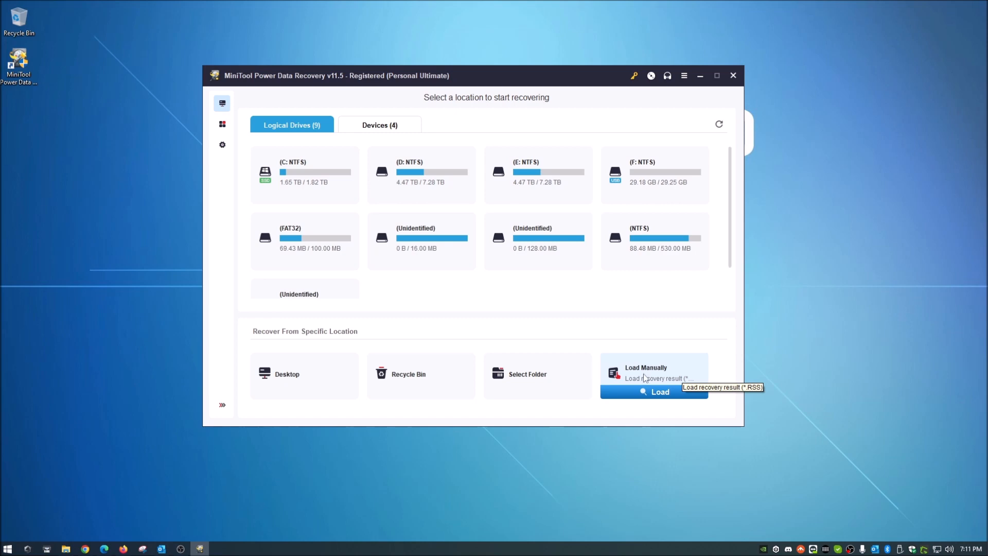
{"action": "mouse_move", "coordinate": [635, 371]}
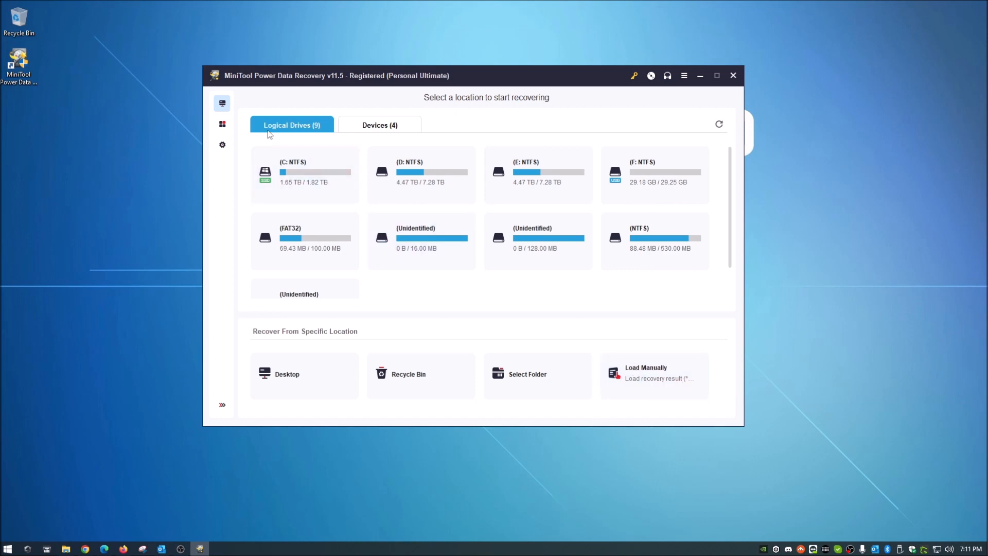
Step: View the Utilities page, then bring up the scan settings with file systems and file types
{"action": "left_click", "coordinate": [222, 124]}
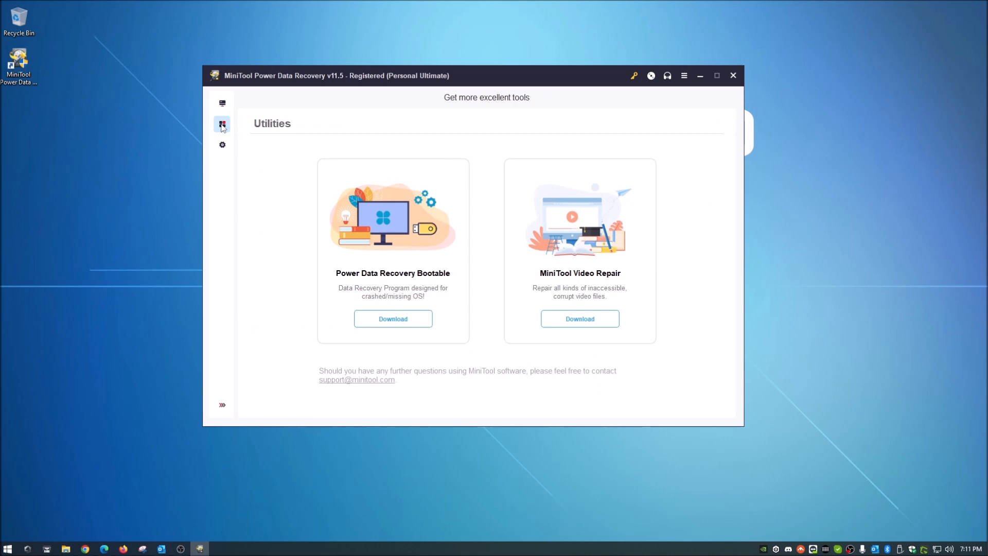
{"action": "mouse_move", "coordinate": [628, 256]}
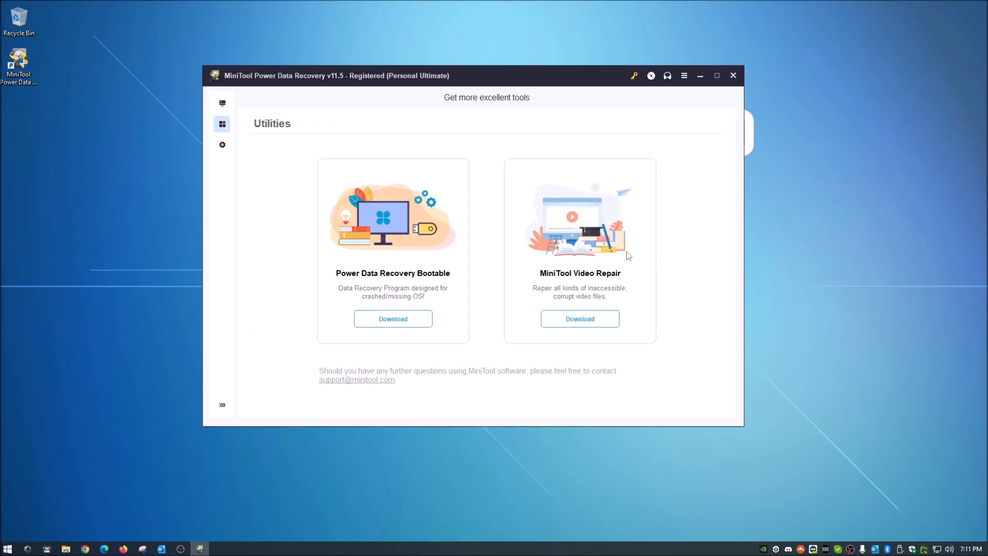
{"action": "mouse_move", "coordinate": [490, 182]}
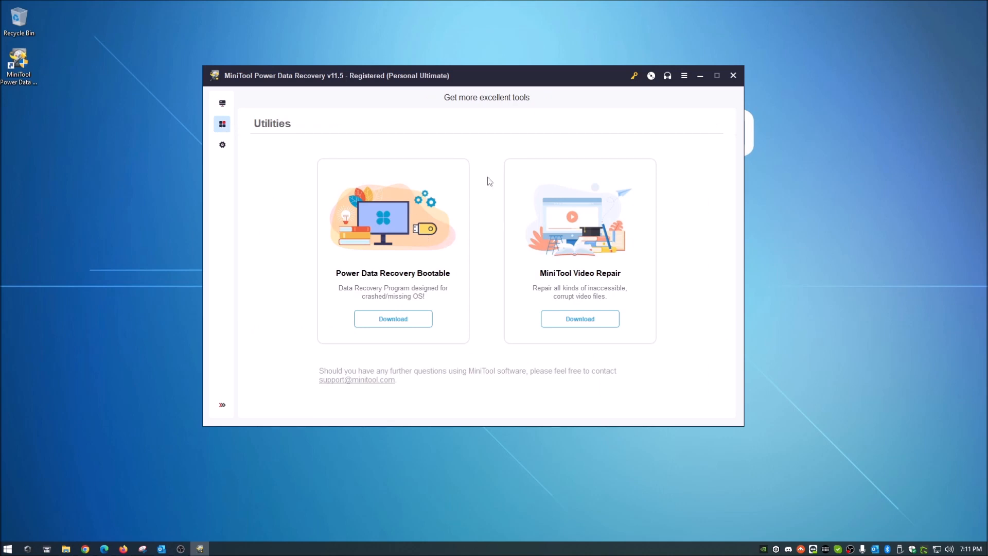
{"action": "mouse_move", "coordinate": [213, 150]}
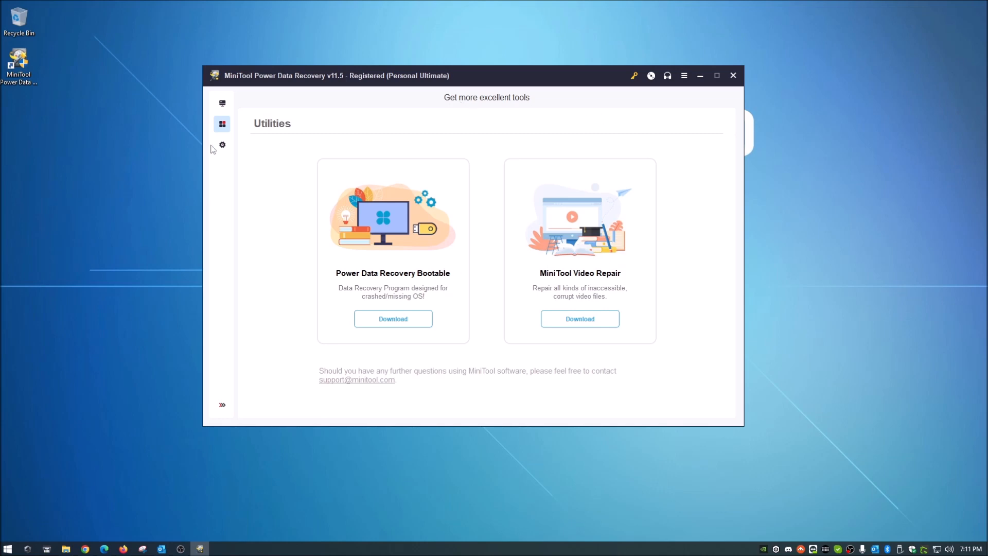
{"action": "left_click", "coordinate": [222, 145]}
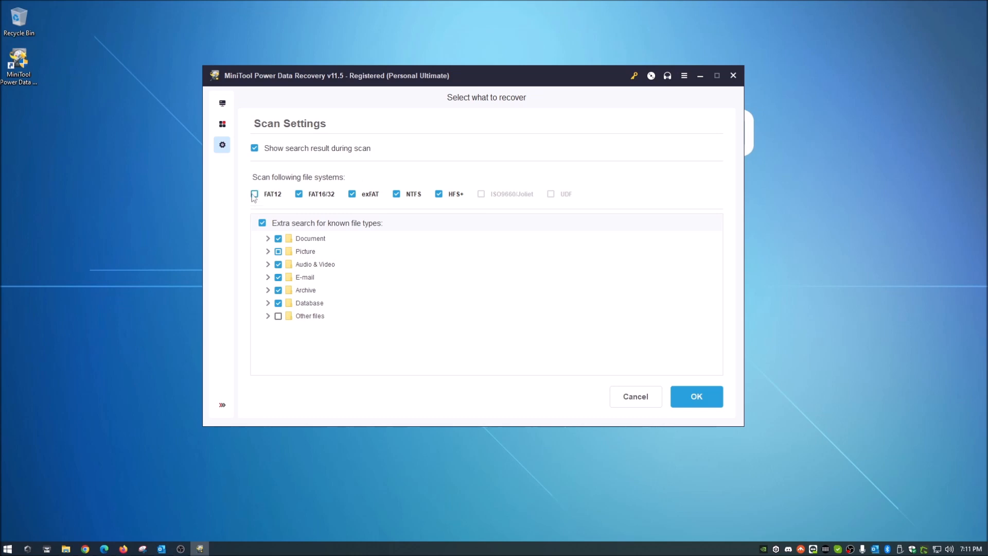
Step: Leave Scan Settings and return to the drive selection page
{"action": "left_click", "coordinate": [254, 193]}
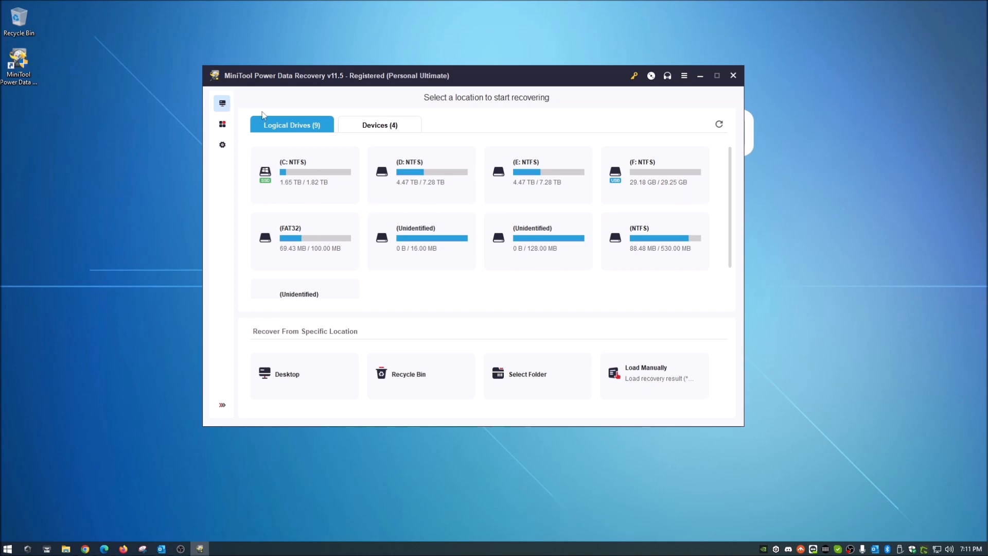
Step: Switch to the Devices (4) list of physical devices
{"action": "left_click", "coordinate": [380, 124]}
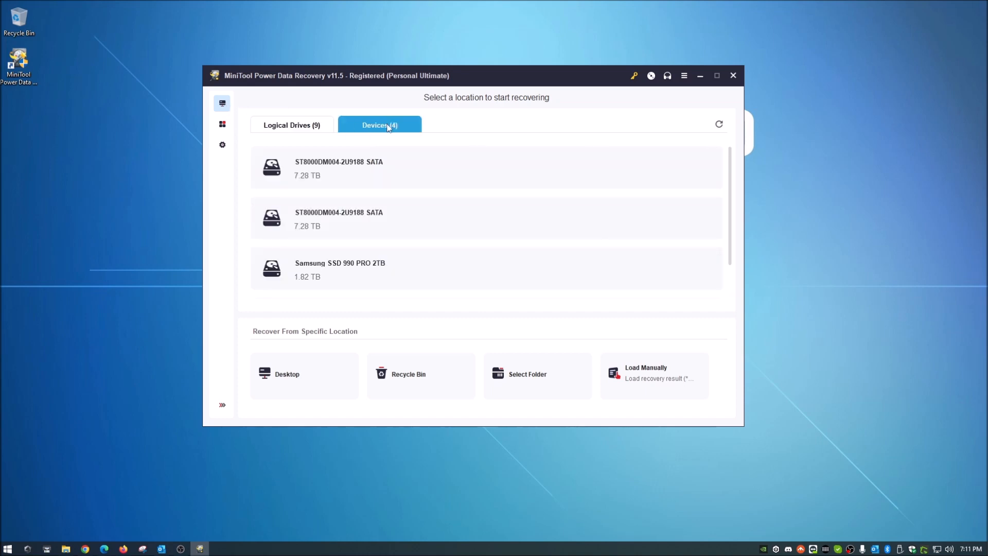
{"action": "mouse_move", "coordinate": [416, 169]}
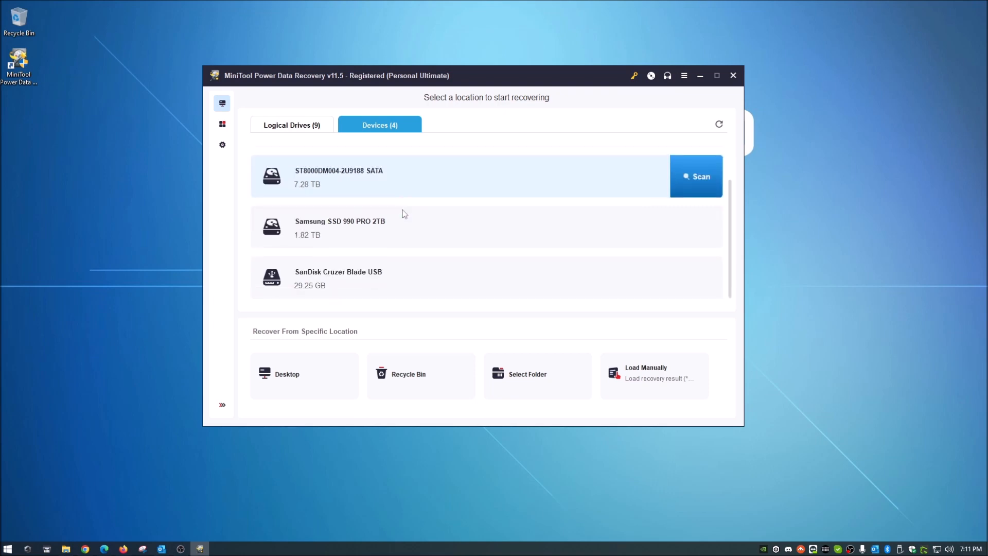
{"action": "mouse_move", "coordinate": [358, 280]}
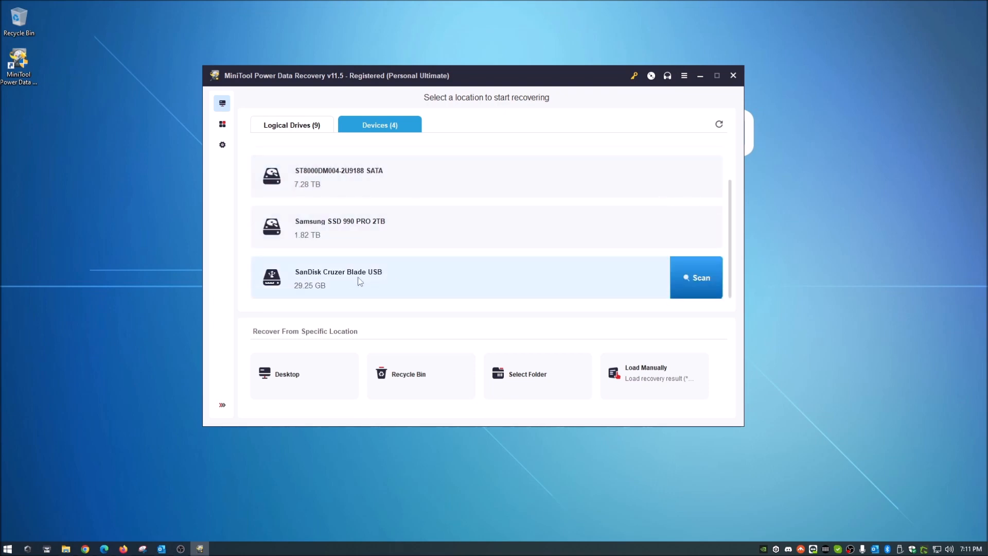
{"action": "mouse_move", "coordinate": [356, 285]}
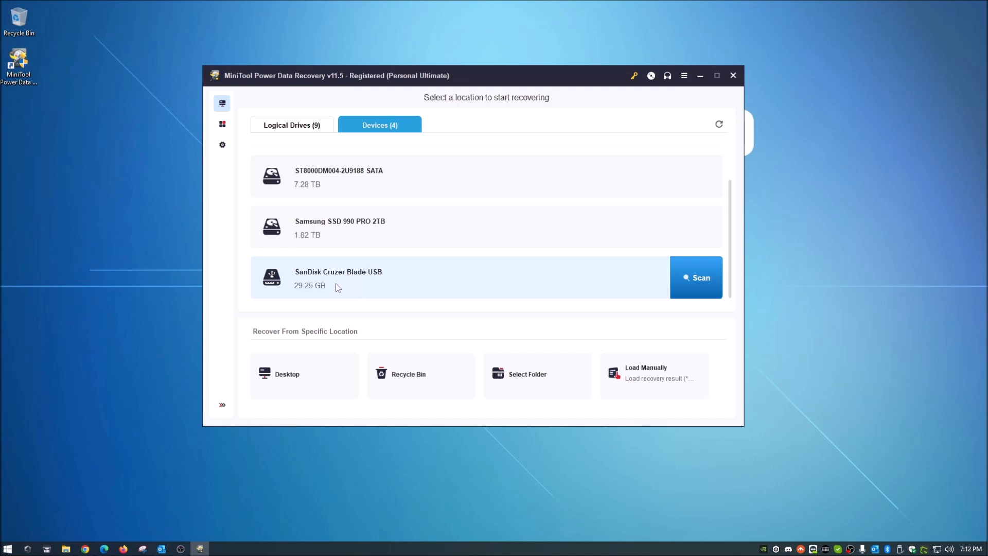
{"action": "mouse_move", "coordinate": [411, 282]}
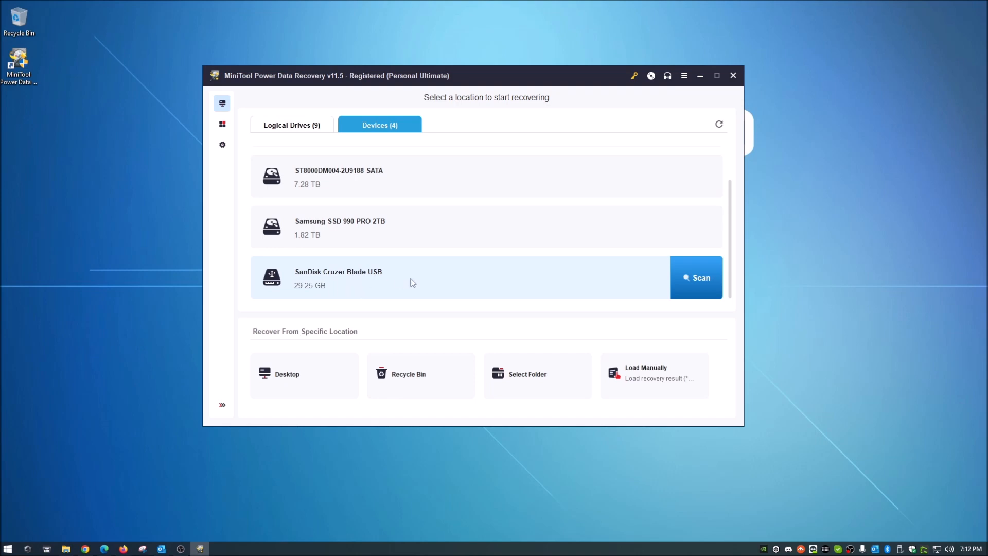
Step: Start scanning the SanDisk Cruzer Blade USB device
{"action": "left_click", "coordinate": [695, 276]}
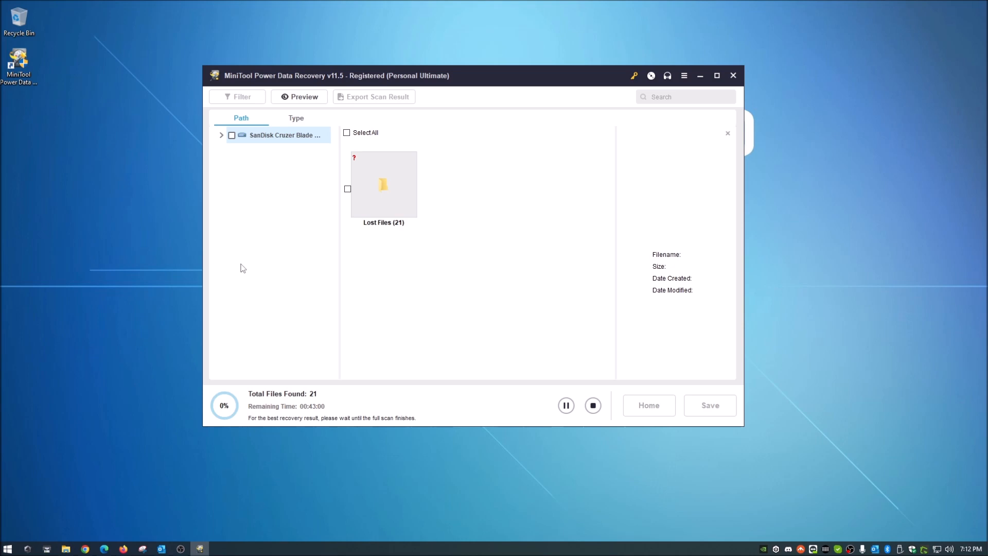
{"action": "mouse_move", "coordinate": [362, 481]}
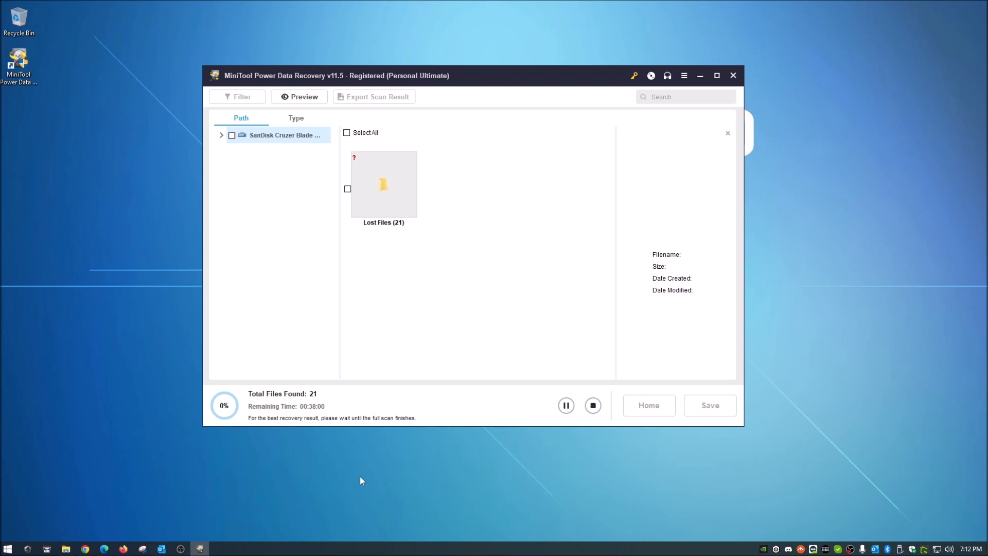
{"action": "mouse_move", "coordinate": [261, 250]}
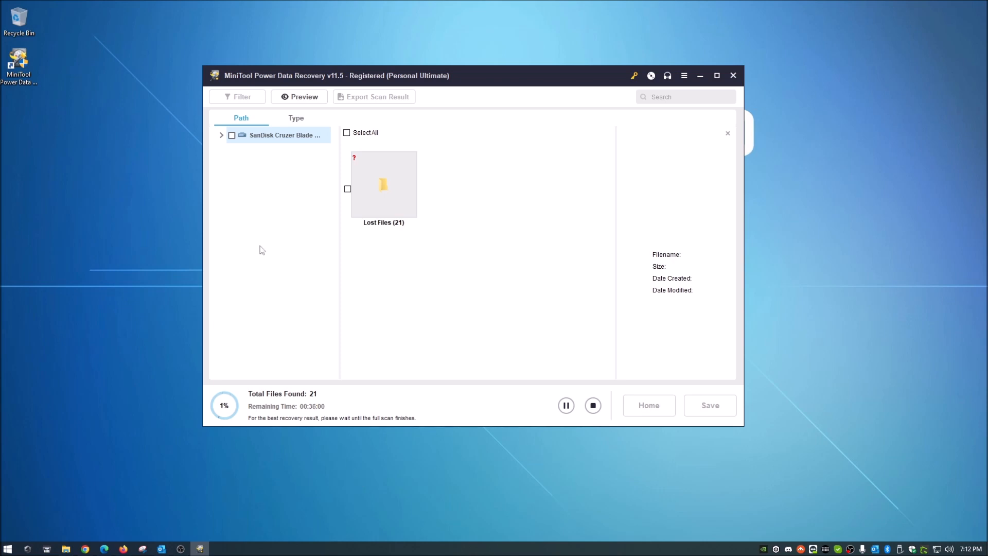
{"action": "mouse_move", "coordinate": [252, 218]}
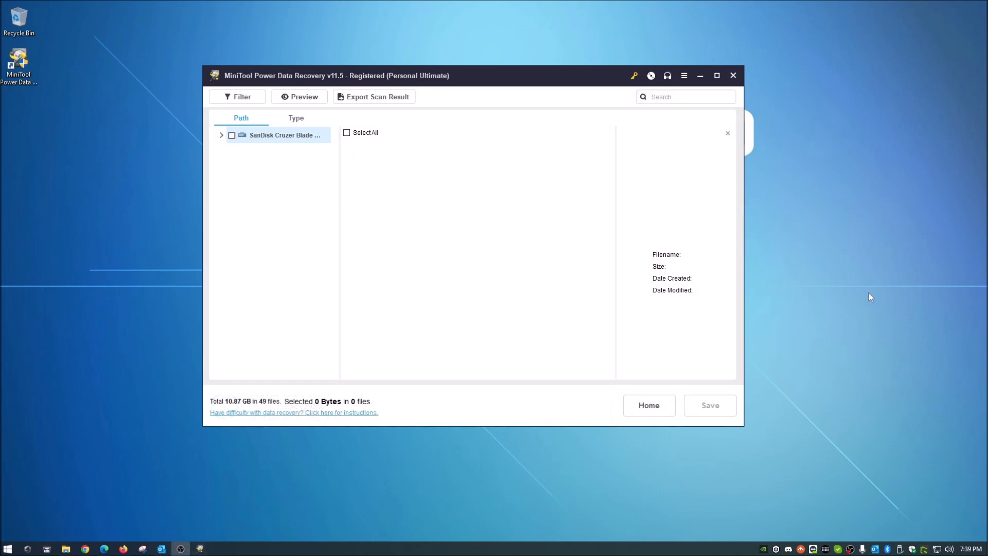
{"action": "mouse_move", "coordinate": [807, 271]}
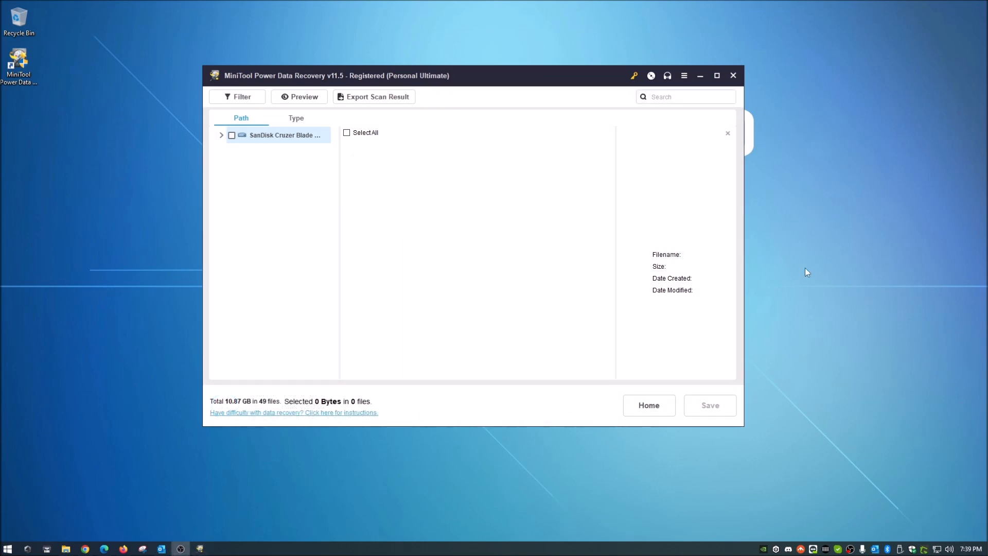
{"action": "mouse_move", "coordinate": [450, 231]}
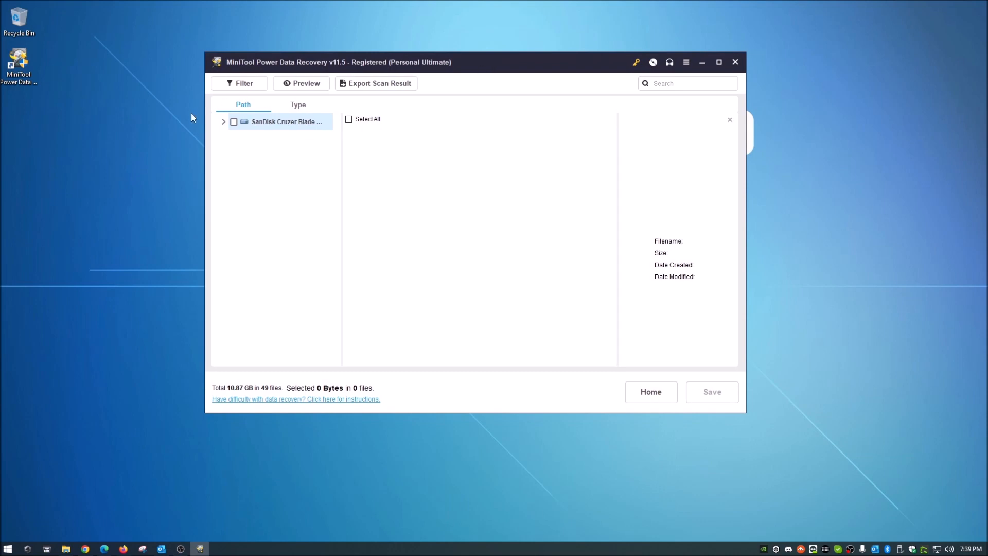
{"action": "mouse_move", "coordinate": [224, 126]}
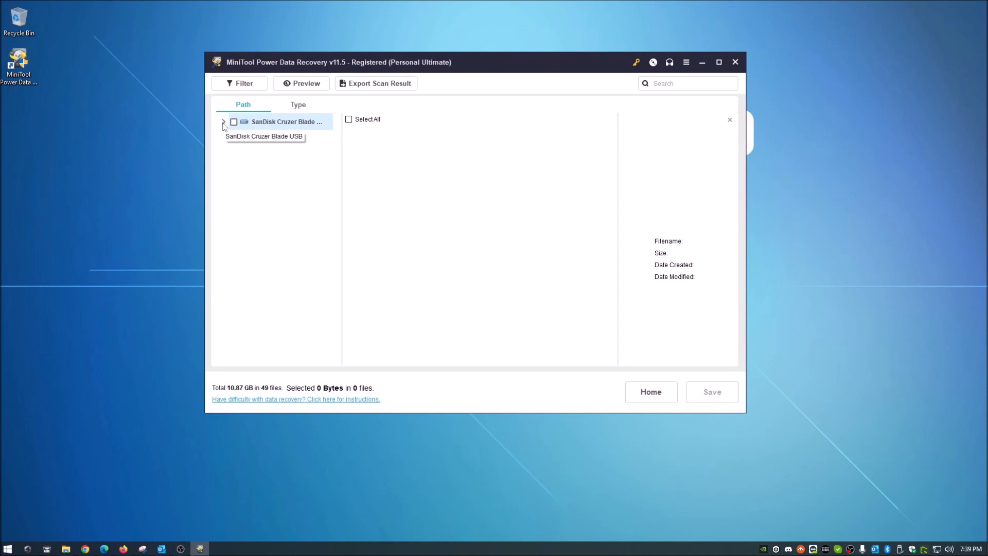
Step: Expand the SanDisk drive and Existing Partition #1 to list the recovered photos and Word documents
{"action": "left_click", "coordinate": [223, 121]}
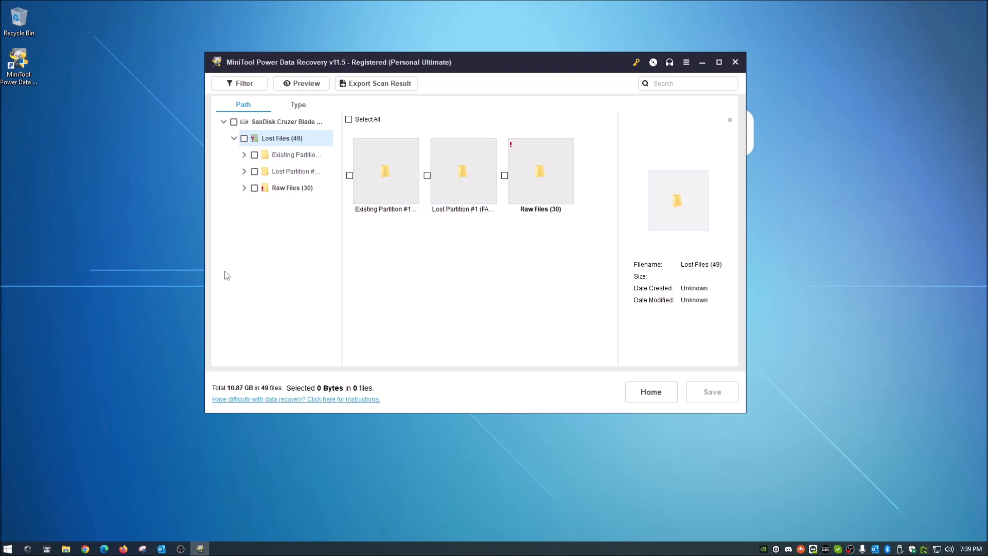
{"action": "mouse_move", "coordinate": [391, 221]}
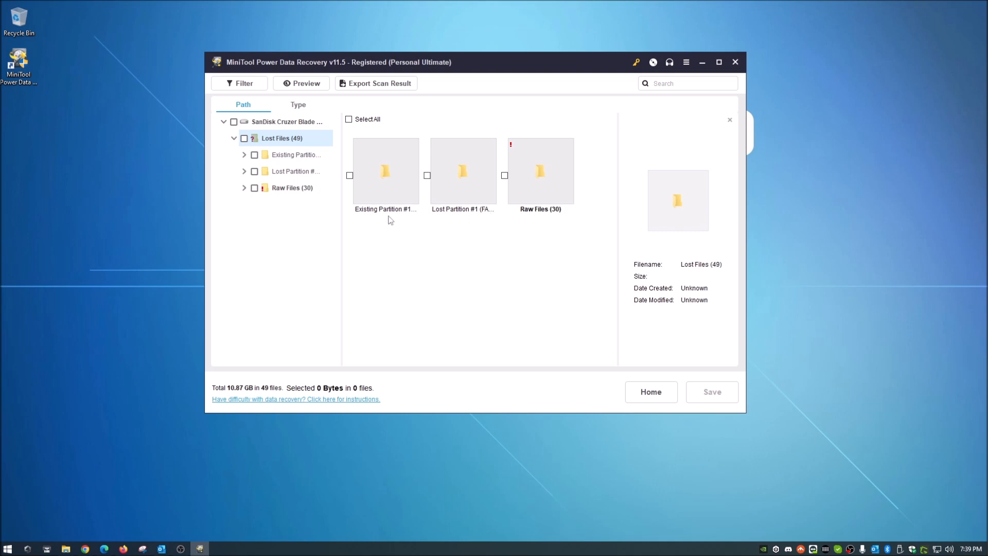
{"action": "mouse_move", "coordinate": [466, 199]}
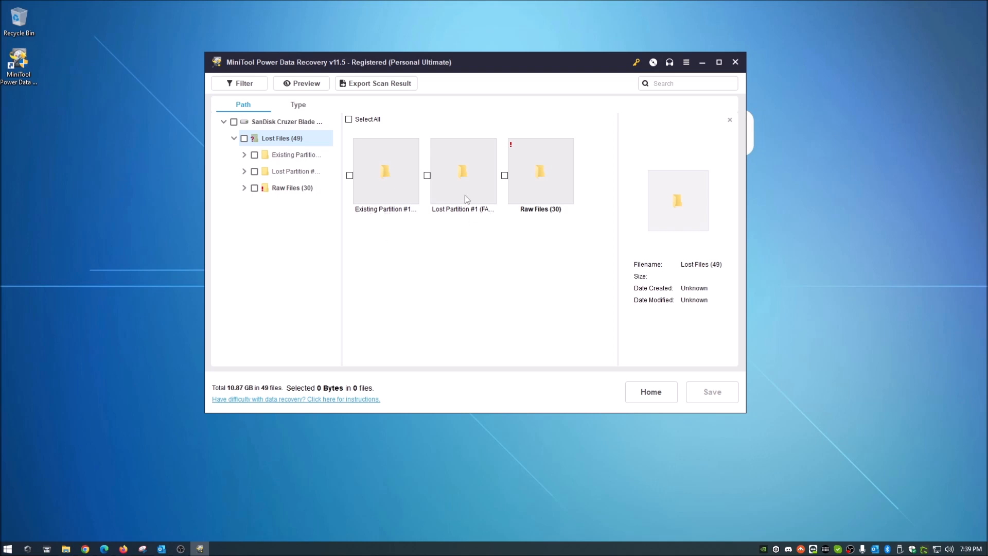
{"action": "mouse_move", "coordinate": [462, 183]}
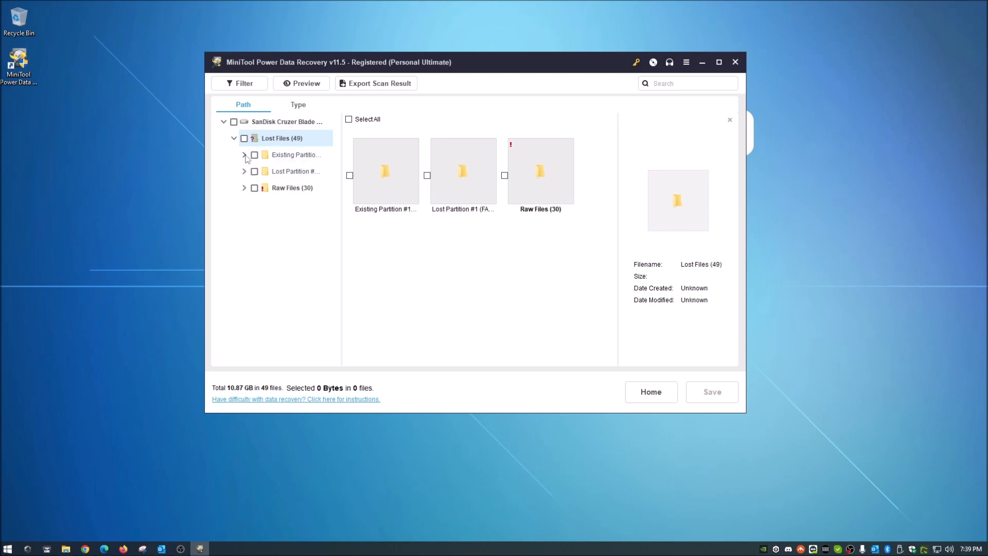
{"action": "left_click", "coordinate": [245, 156]}
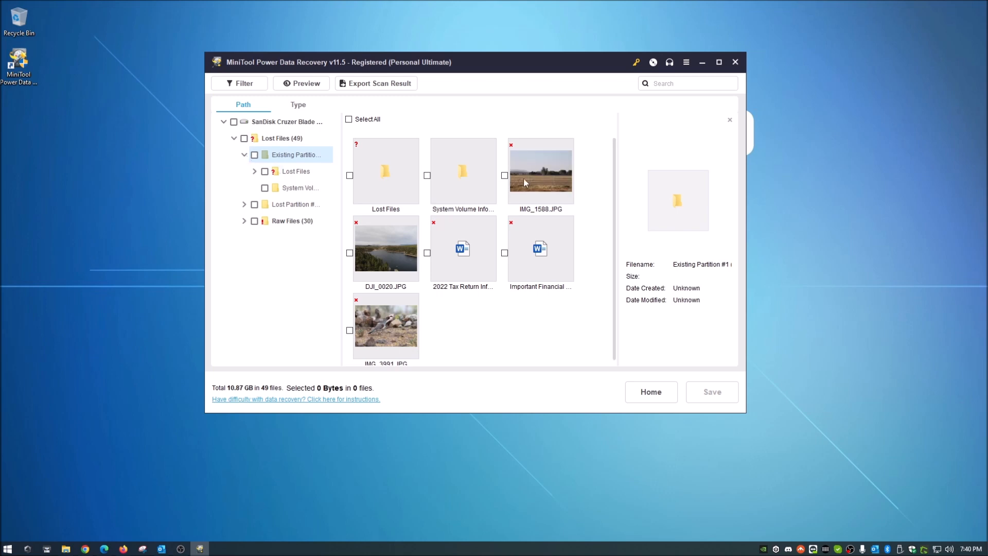
Step: Preview the recovered IMG_1588.JPG photo full size and close the preview
{"action": "left_click", "coordinate": [540, 171]}
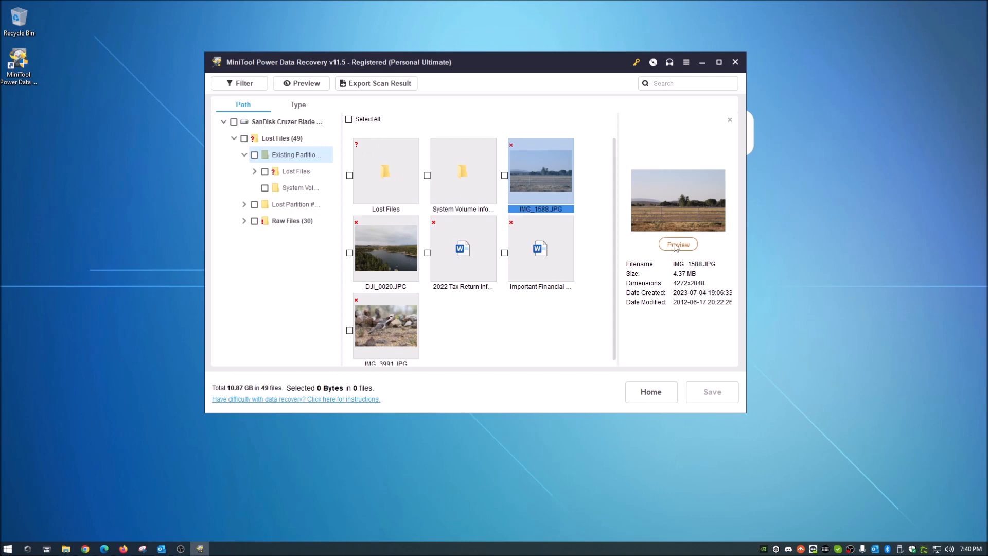
{"action": "left_click", "coordinate": [677, 245]}
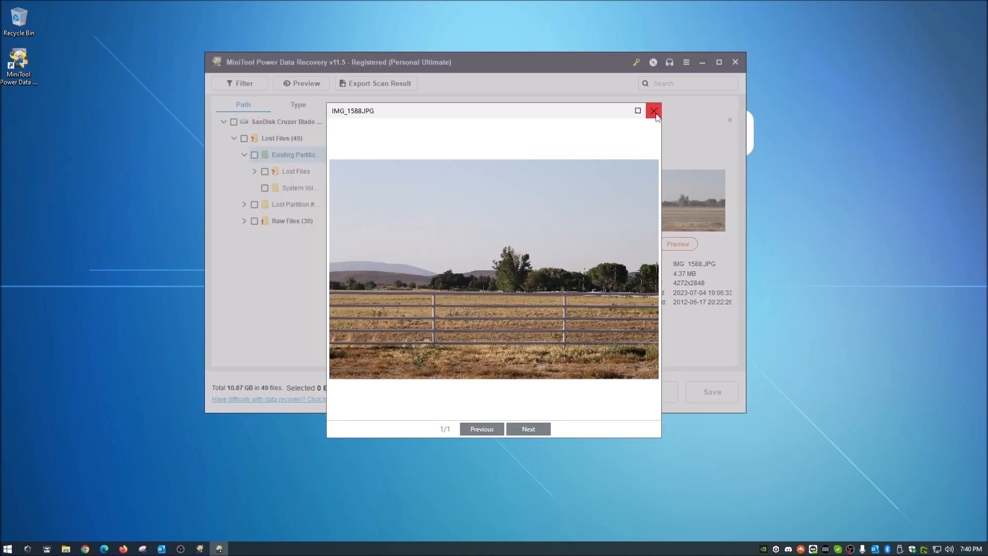
{"action": "left_click", "coordinate": [654, 110]}
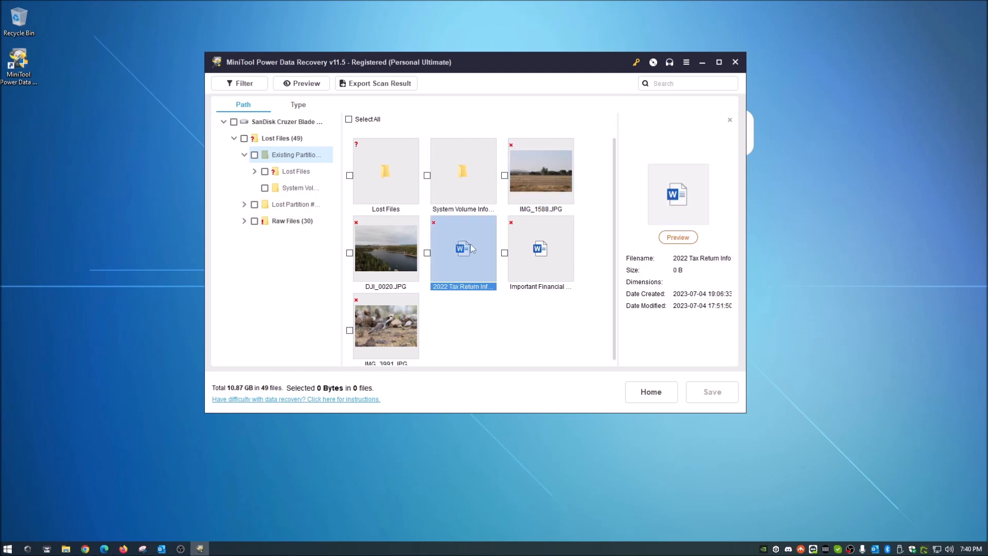
Step: Check the details of the Important Financial and 2022 Tax Return documents, both showing 0 B
{"action": "left_click", "coordinate": [540, 249]}
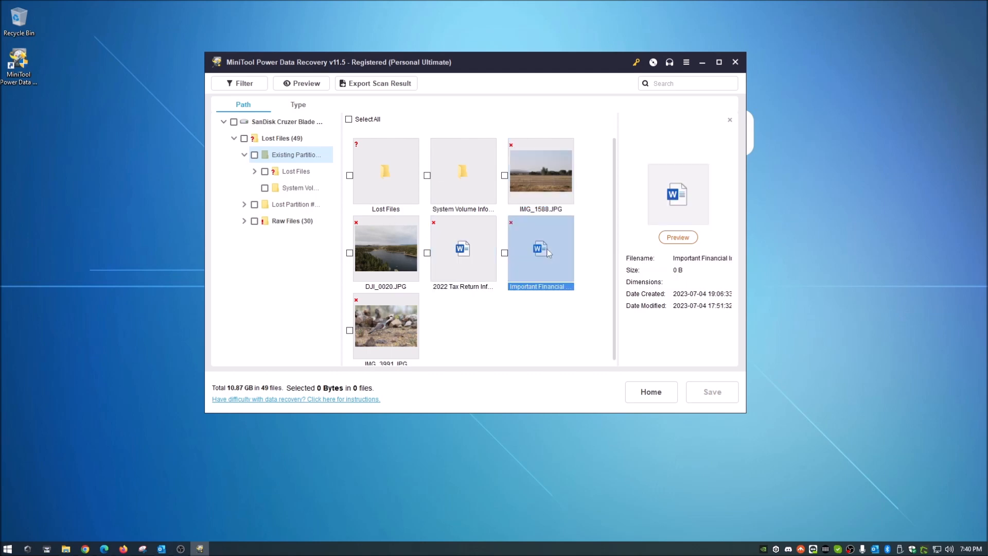
{"action": "left_click", "coordinate": [462, 247]}
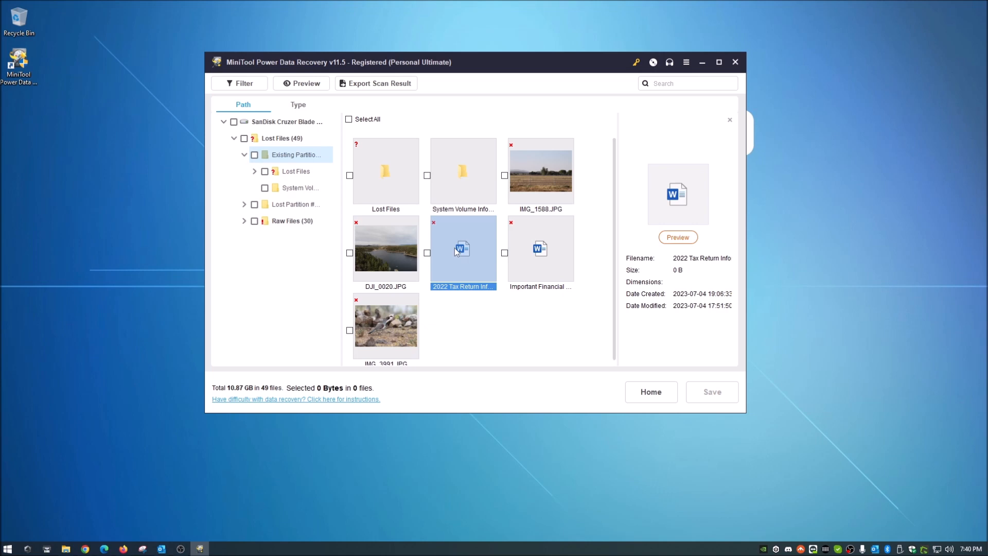
{"action": "mouse_move", "coordinate": [396, 176]}
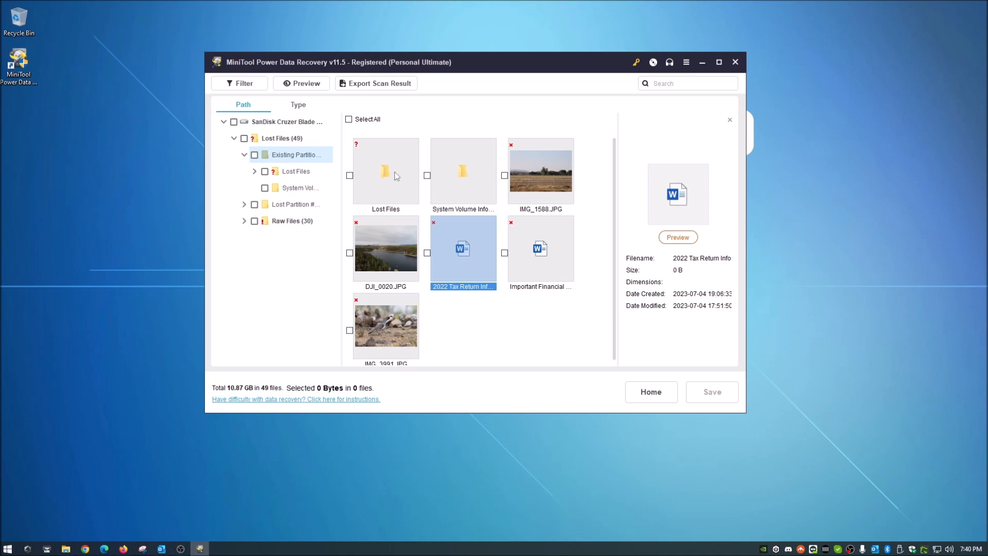
{"action": "mouse_move", "coordinate": [361, 178]}
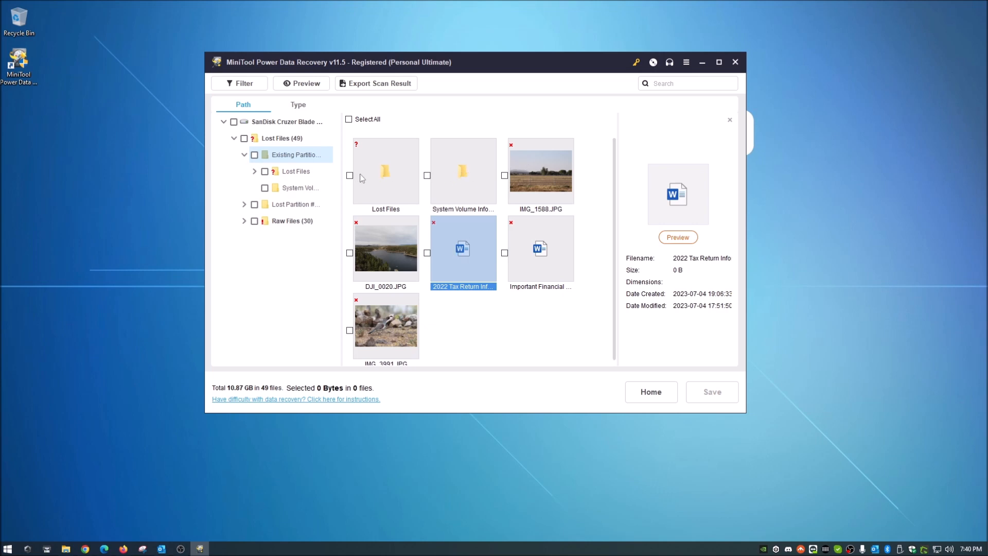
{"action": "mouse_move", "coordinate": [450, 245]}
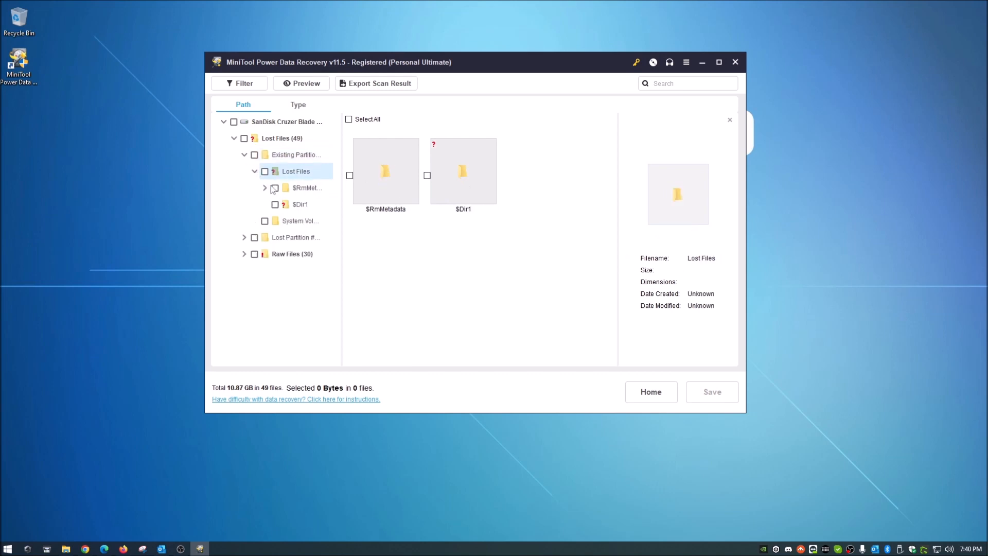
Step: Inspect the $Dir1 and $RmMetadata system folders under Lost Files, then collapse the Lost Files node
{"action": "left_click", "coordinate": [462, 172]}
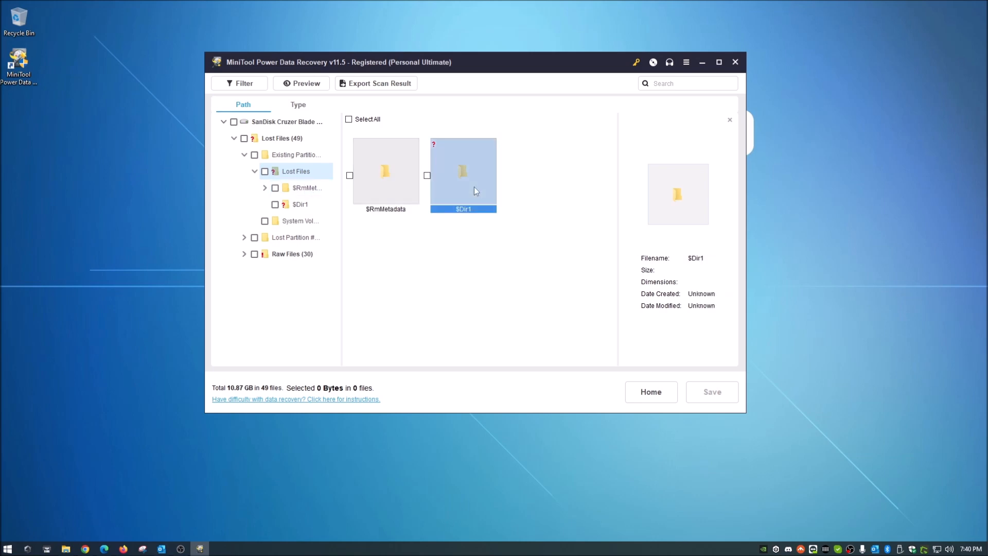
{"action": "left_click", "coordinate": [266, 190]}
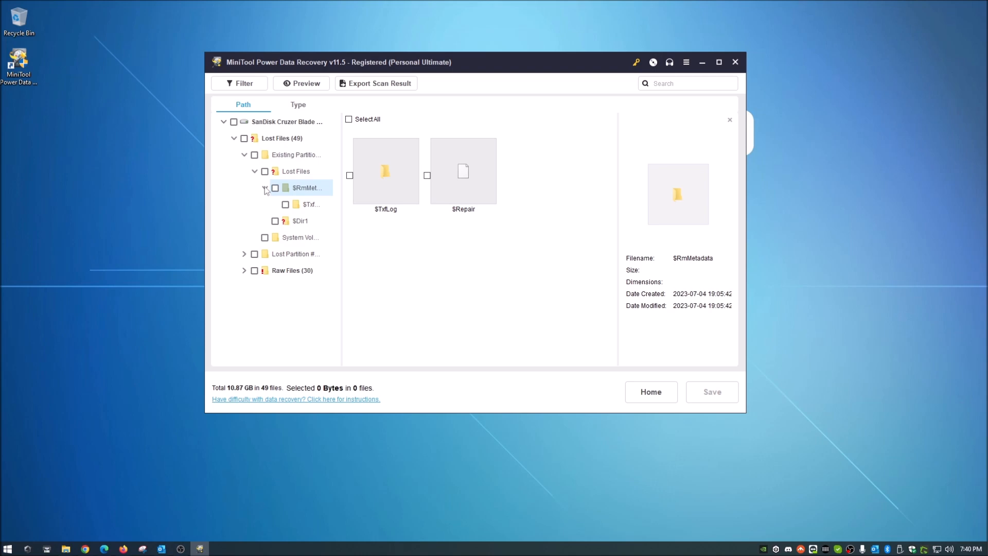
{"action": "left_click", "coordinate": [265, 188]}
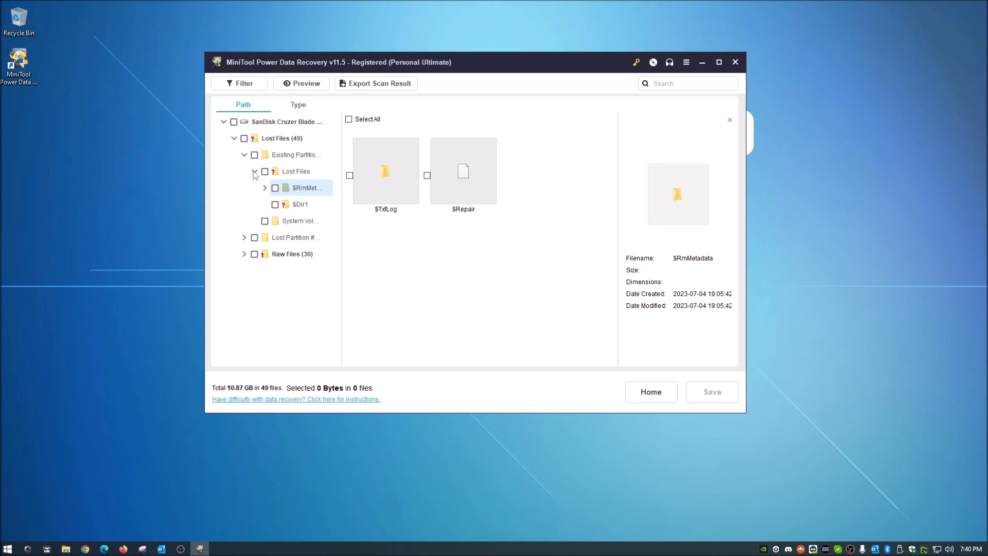
{"action": "left_click", "coordinate": [295, 203]}
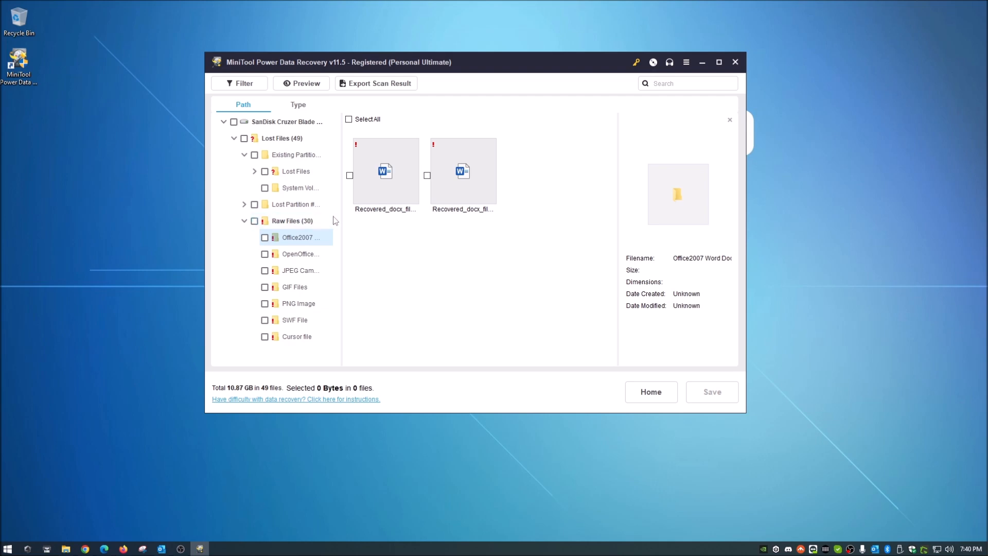
{"action": "mouse_move", "coordinate": [372, 197]}
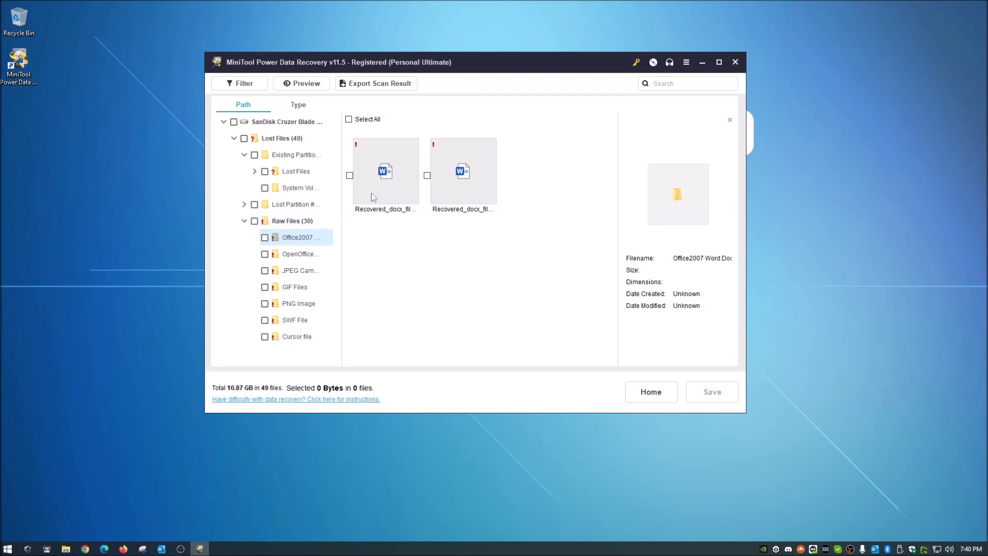
{"action": "mouse_move", "coordinate": [385, 176]}
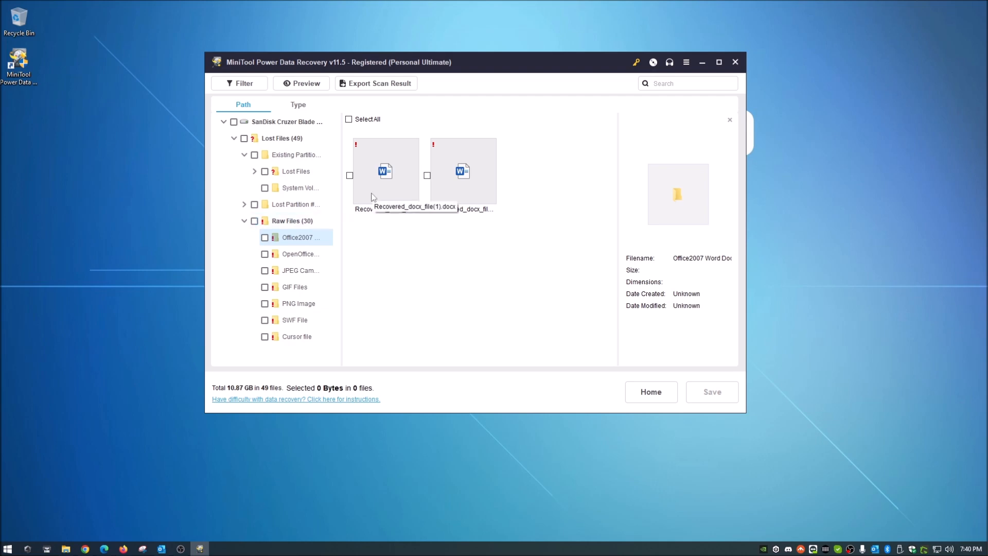
Step: Browse the Raw Files categories — OpenOffice, JPEG Camera, GIF, PNG, SWF, Cursor — then return to the Existing Partition results
{"action": "left_click", "coordinate": [301, 253]}
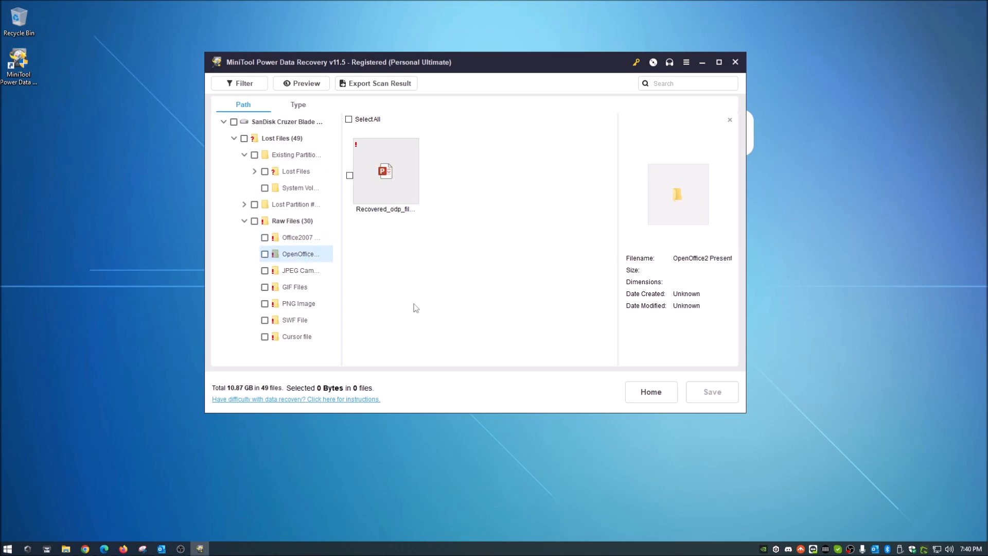
{"action": "left_click", "coordinate": [300, 270]}
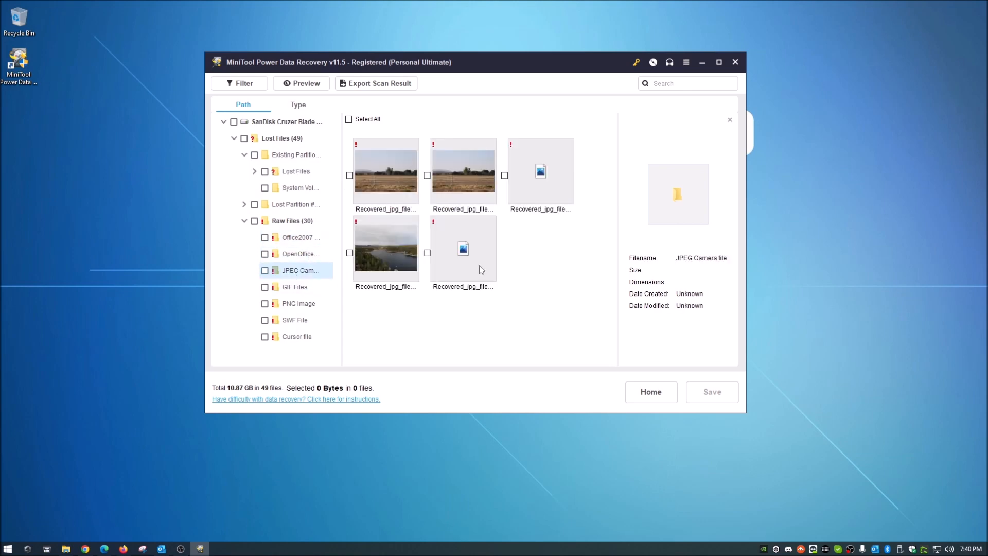
{"action": "left_click", "coordinate": [296, 287]}
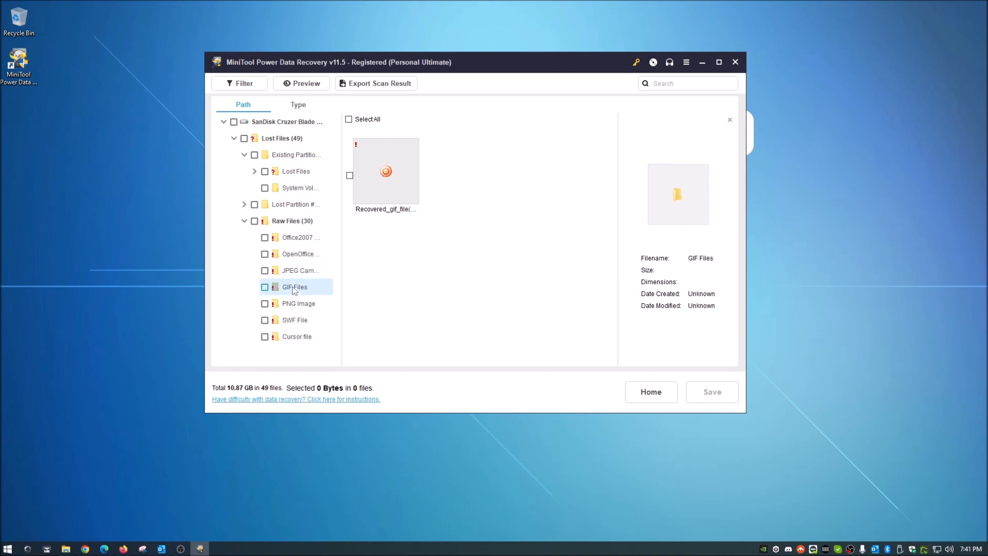
{"action": "left_click", "coordinate": [298, 303]}
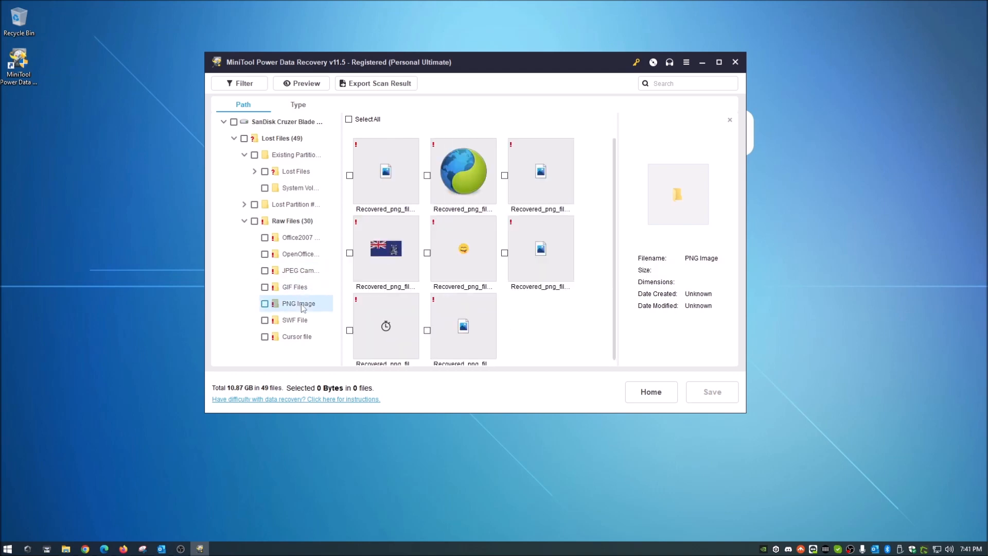
{"action": "left_click", "coordinate": [294, 319]}
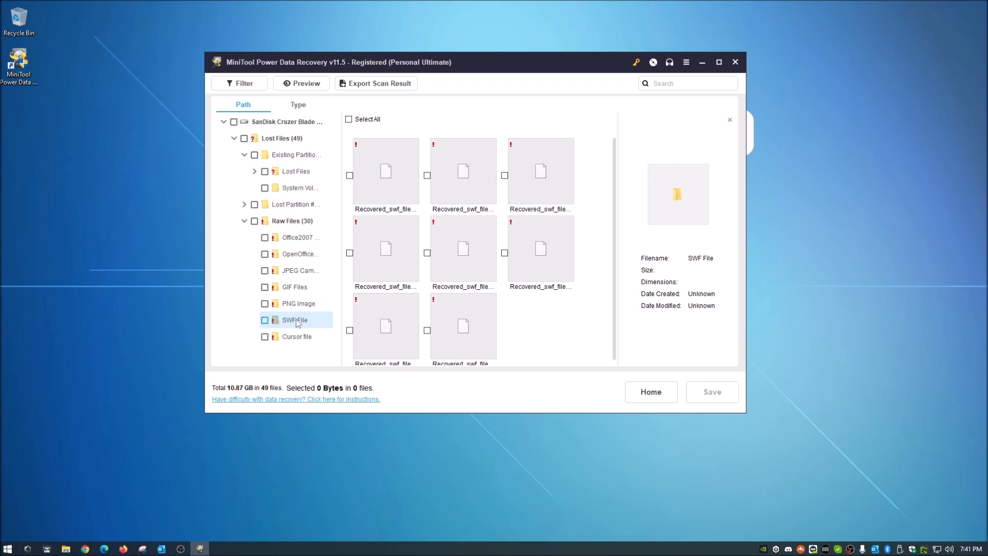
{"action": "left_click", "coordinate": [296, 335]}
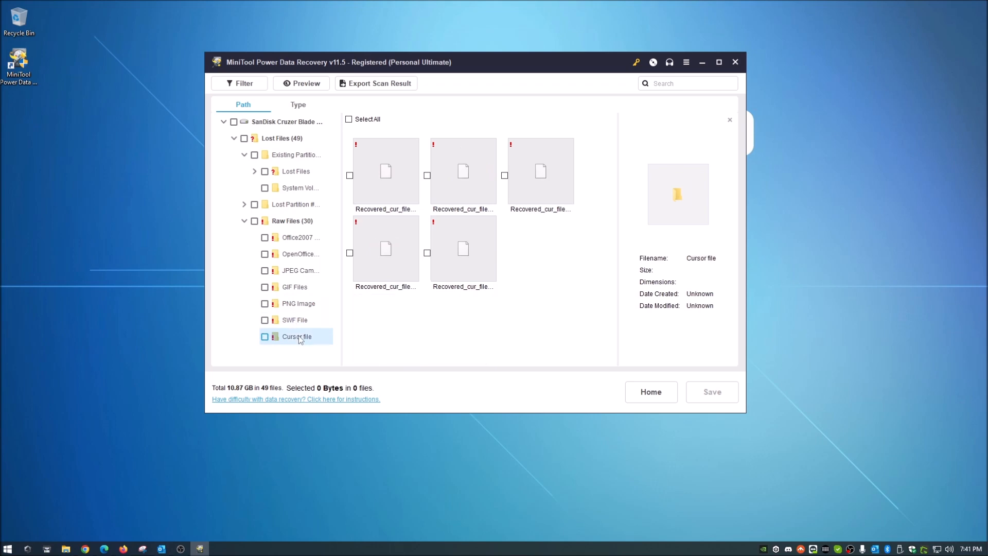
{"action": "left_click", "coordinate": [300, 238]}
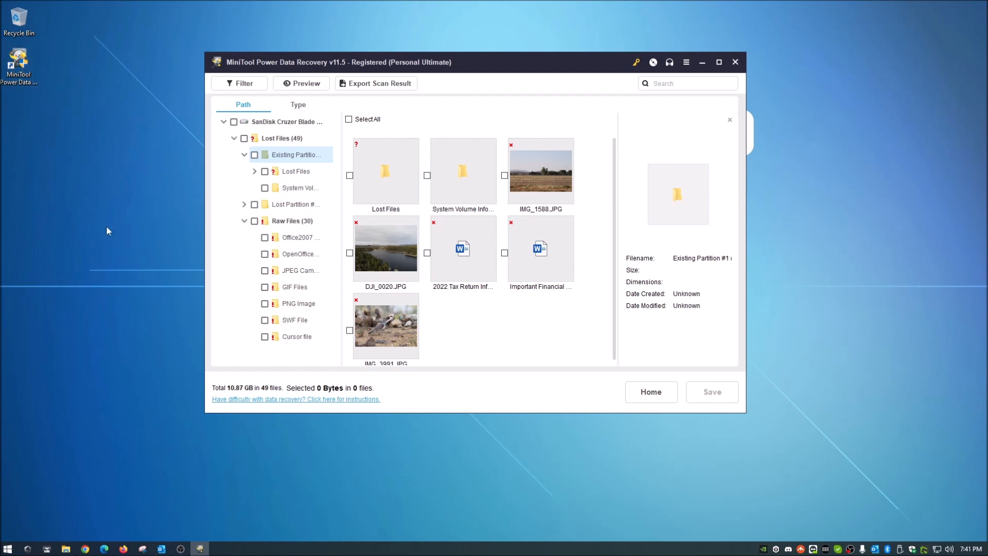
{"action": "mouse_move", "coordinate": [105, 269]}
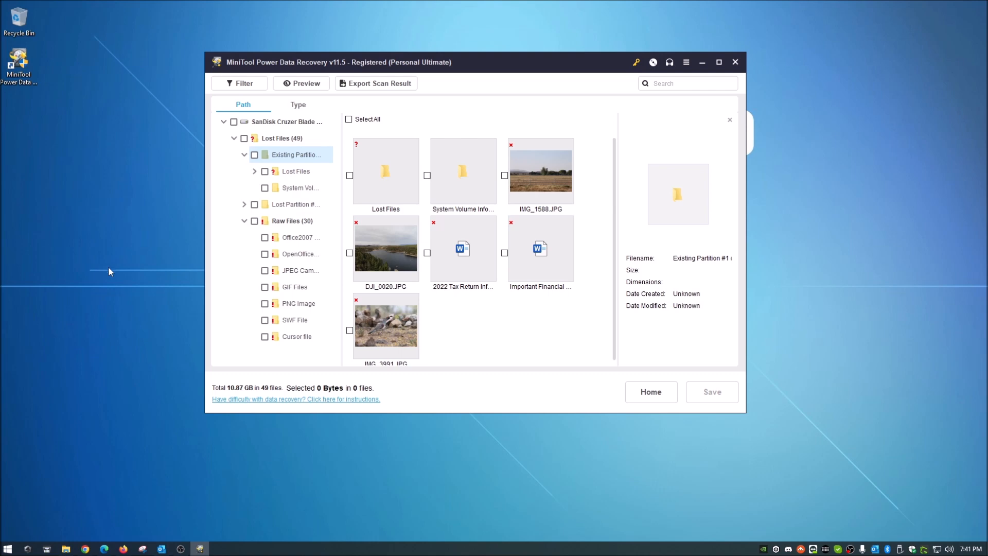
{"action": "mouse_move", "coordinate": [492, 64]}
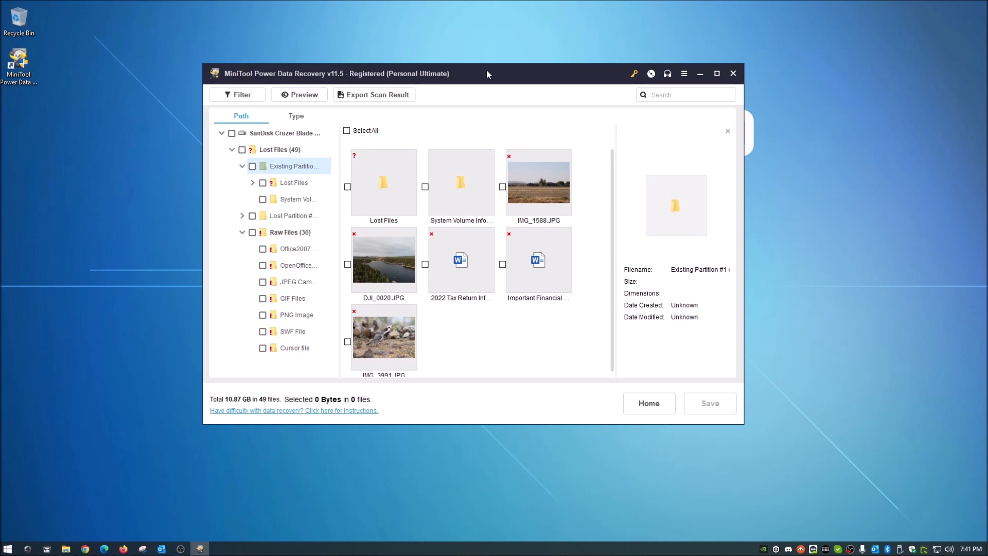
{"action": "mouse_move", "coordinate": [106, 485]}
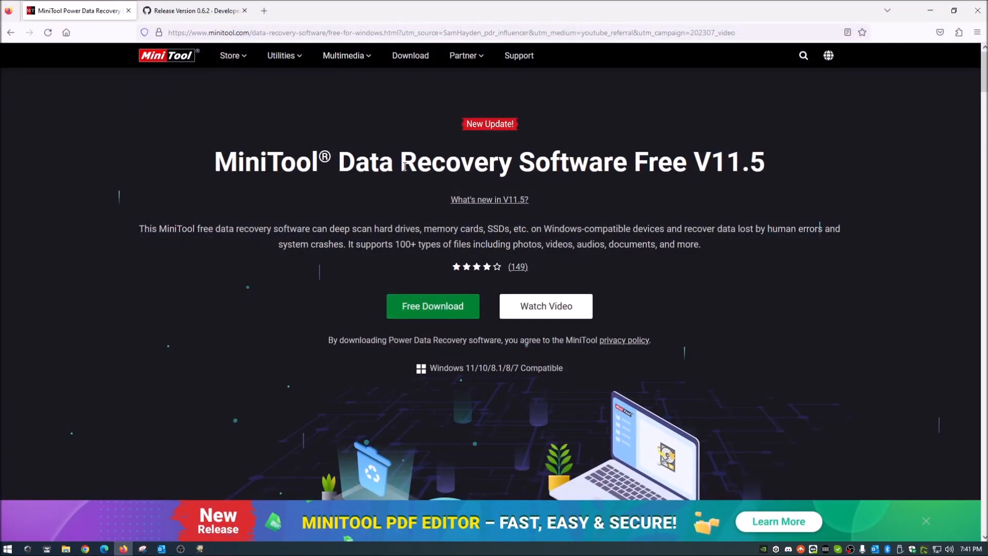
{"action": "mouse_move", "coordinate": [194, 289]}
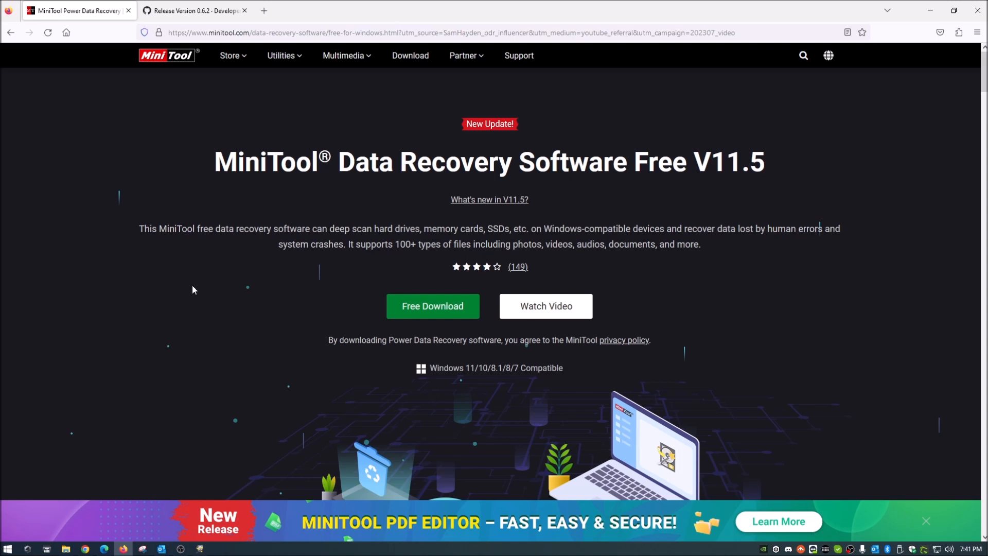